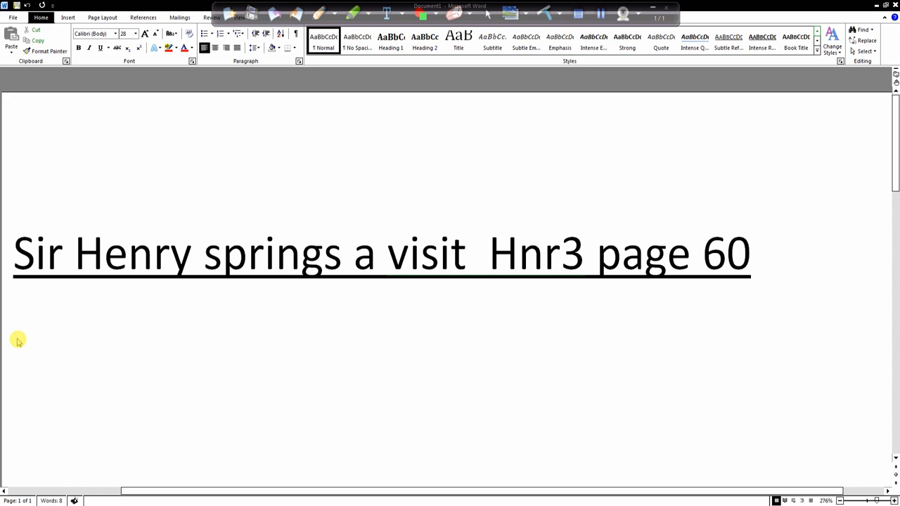
Step: Write numbered item 1 'This story is set in 1815.' below the title
{"action": "left_click", "coordinate": [34, 330]}
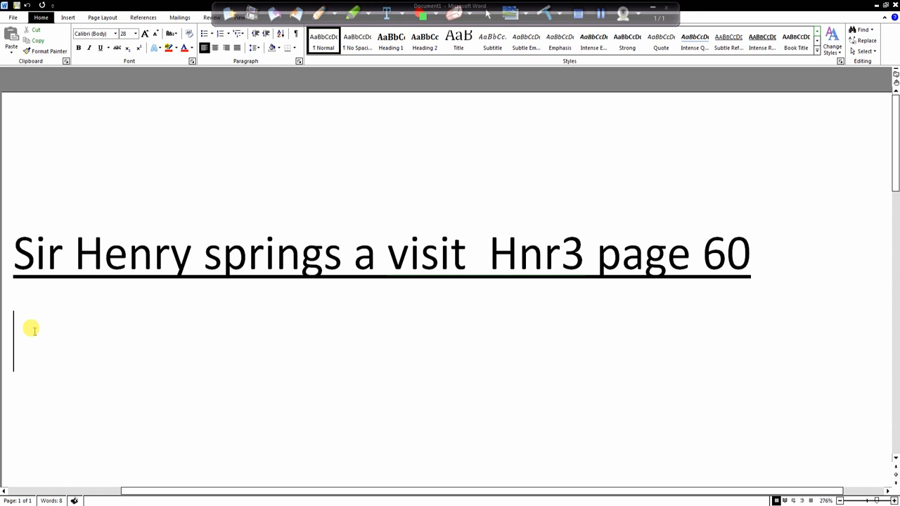
{"action": "type", "text": "This story is set"}
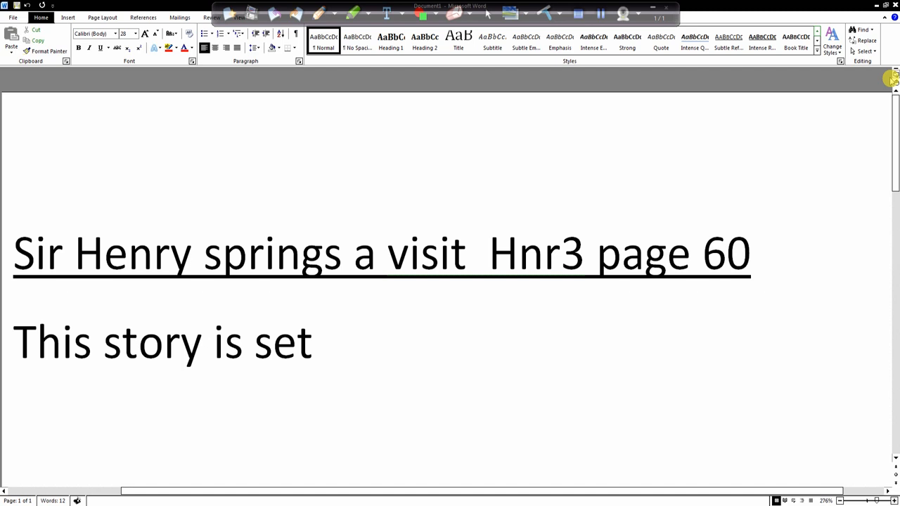
{"action": "type", "text": "in 1815."}
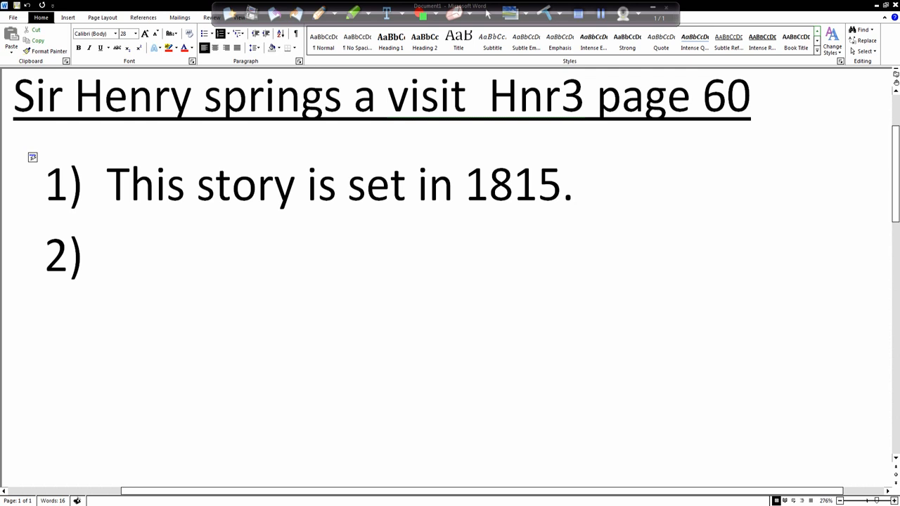
Step: Write item 2 'The incident takes place in Italy.' and start item 3
{"action": "left_click", "coordinate": [106, 256]}
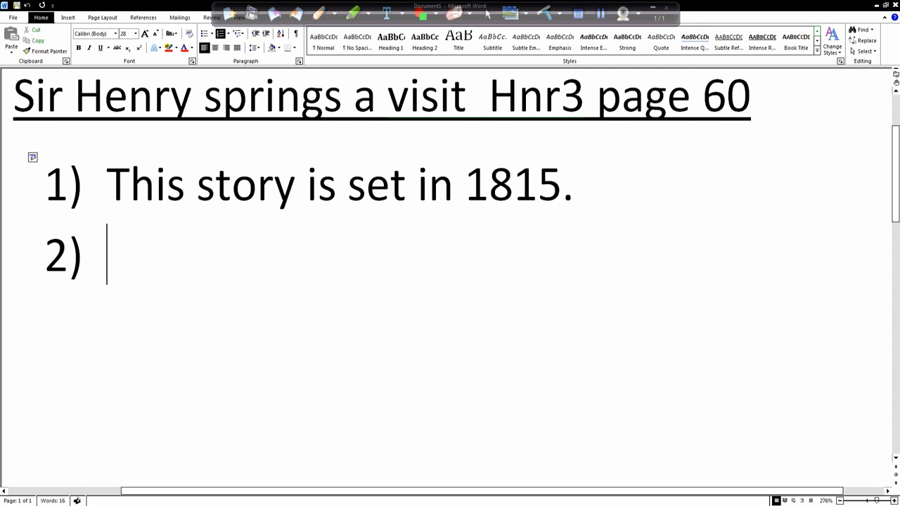
{"action": "mouse_move", "coordinate": [456, 208]}
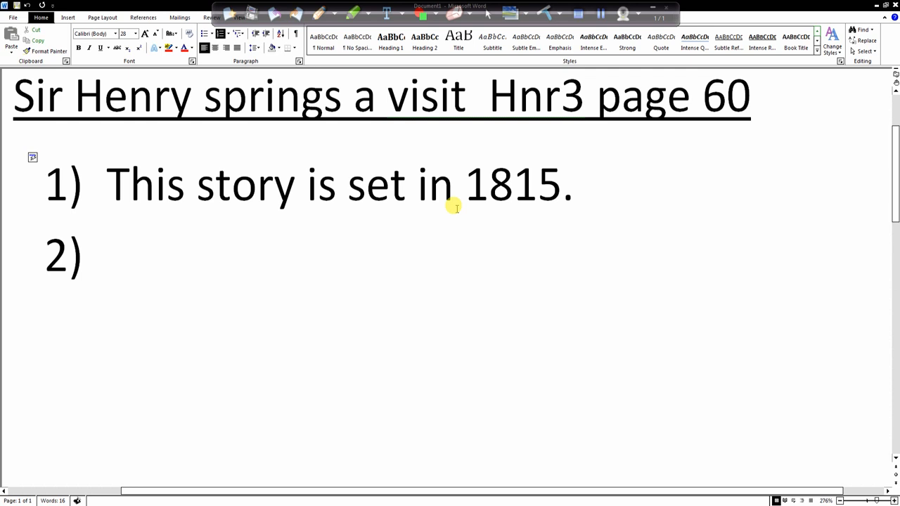
{"action": "type", "text": "The in"}
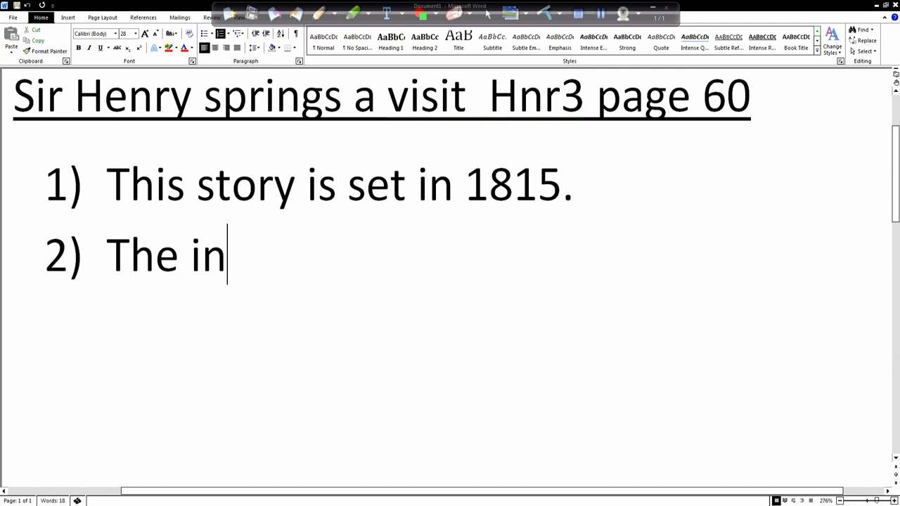
{"action": "type", "text": "cident takes place"}
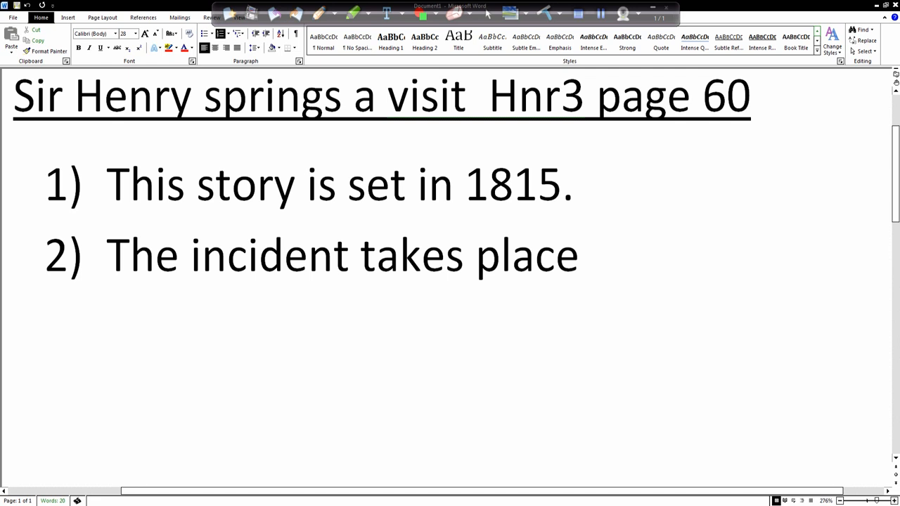
{"action": "type", "text": "in Italy."}
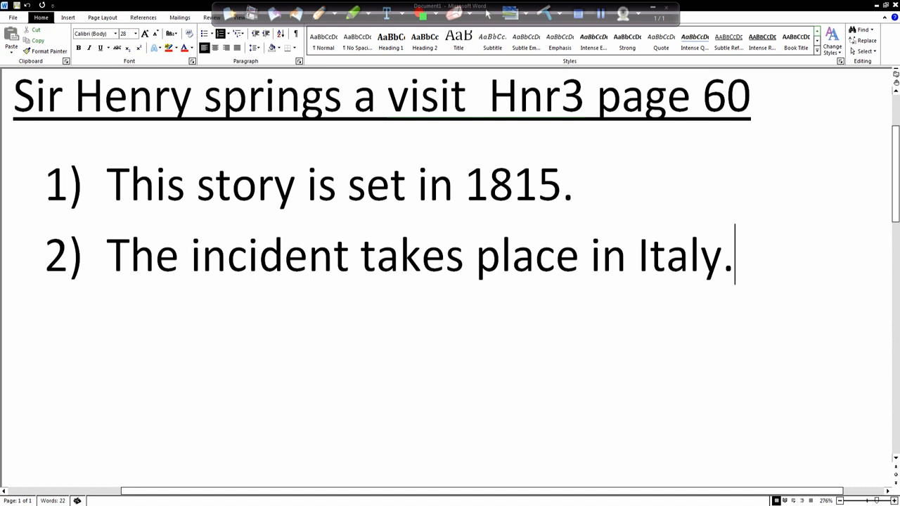
{"action": "key", "text": "enter"}
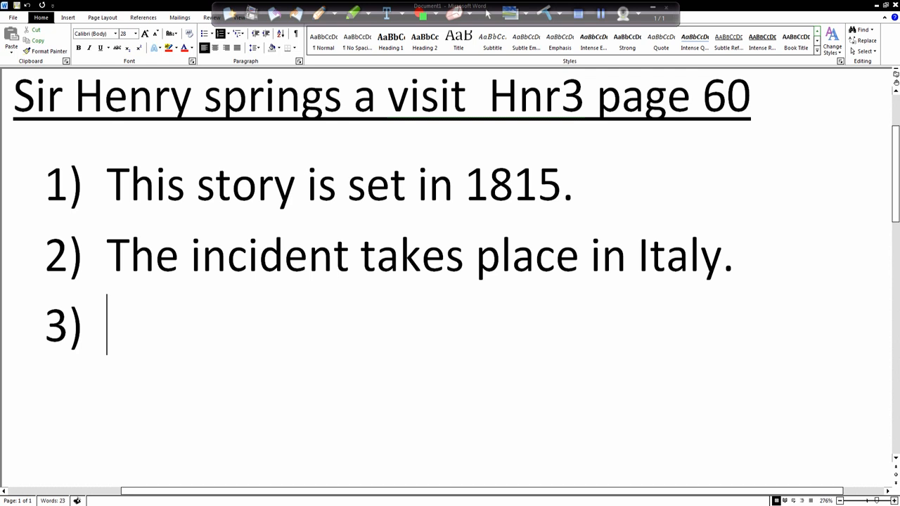
Step: Begin item 3 with 'Ben chose the Spanish Steps as they'
{"action": "type", "text": "Ben"}
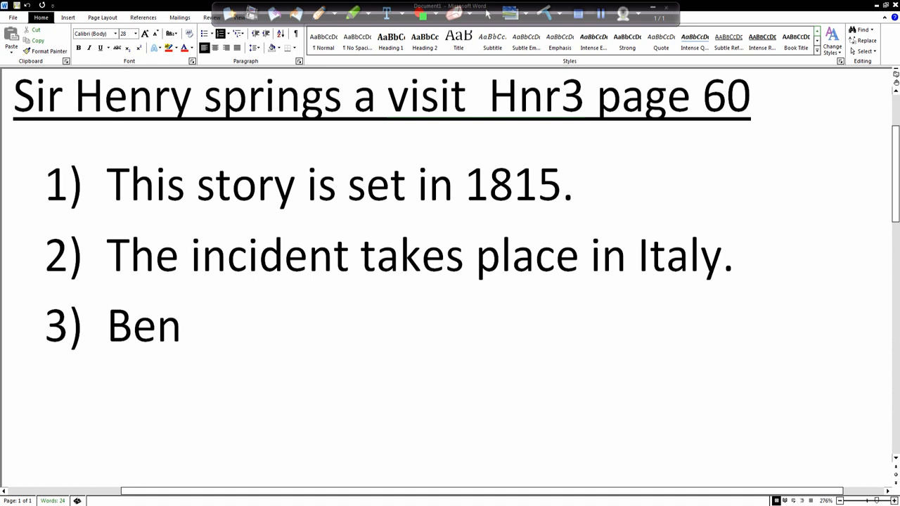
{"action": "type", "text": "chose"}
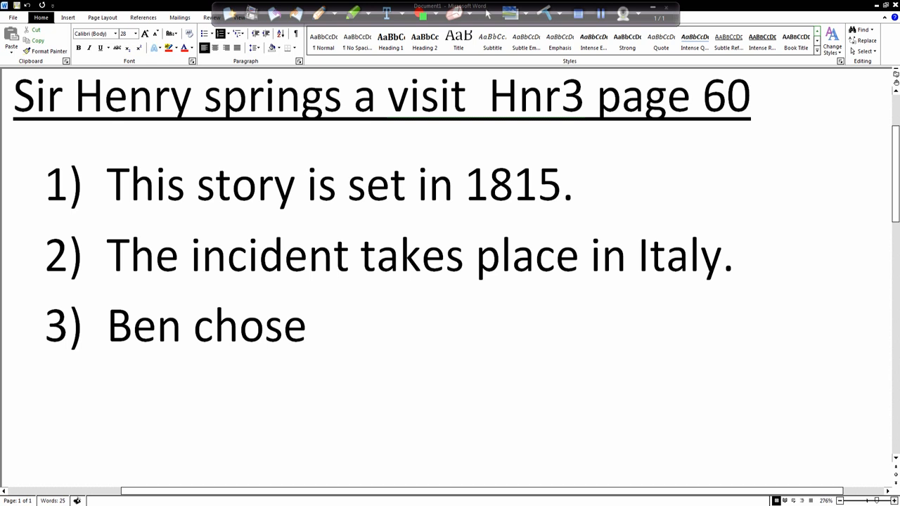
{"action": "type", "text": "the Spa"}
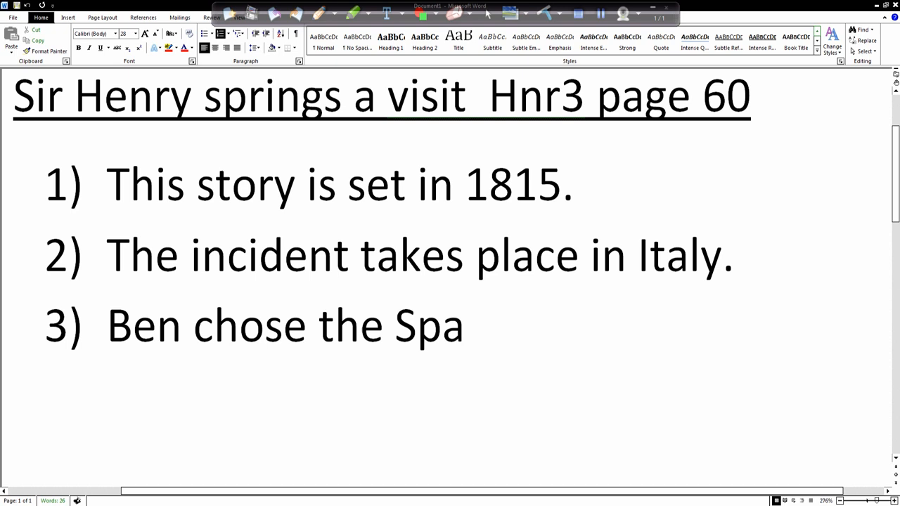
{"action": "type", "text": "nish Steo"}
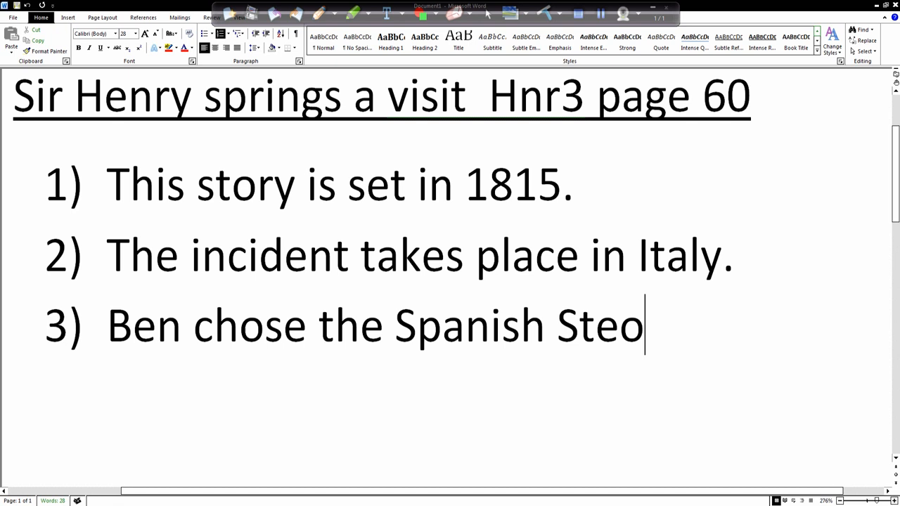
{"action": "type", "text": "ps as"}
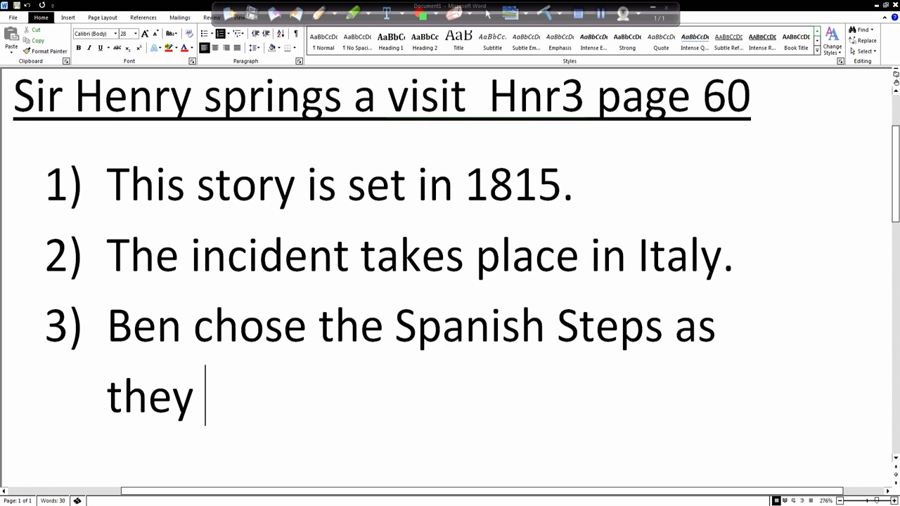
Step: Continue item 3: 'it was close to the hotel in which he worked and'
{"action": "type", "text": "were"}
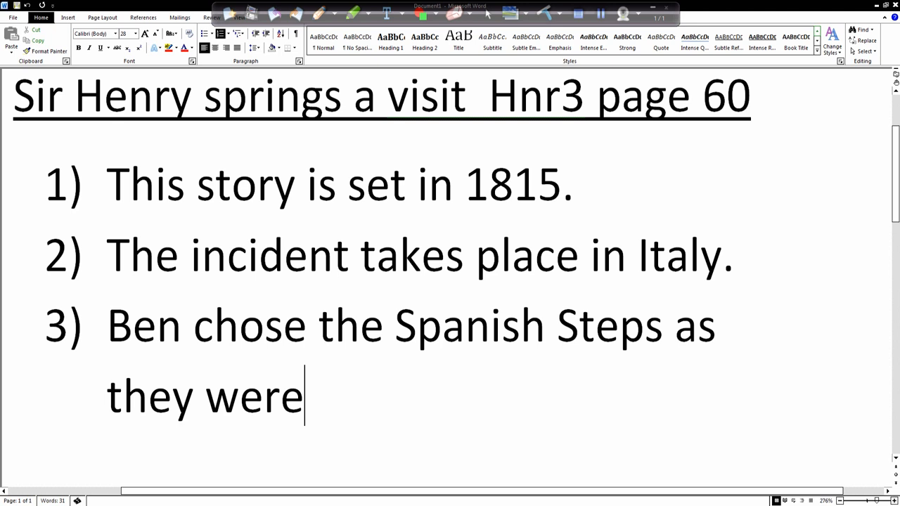
{"action": "type", "text": "it"}
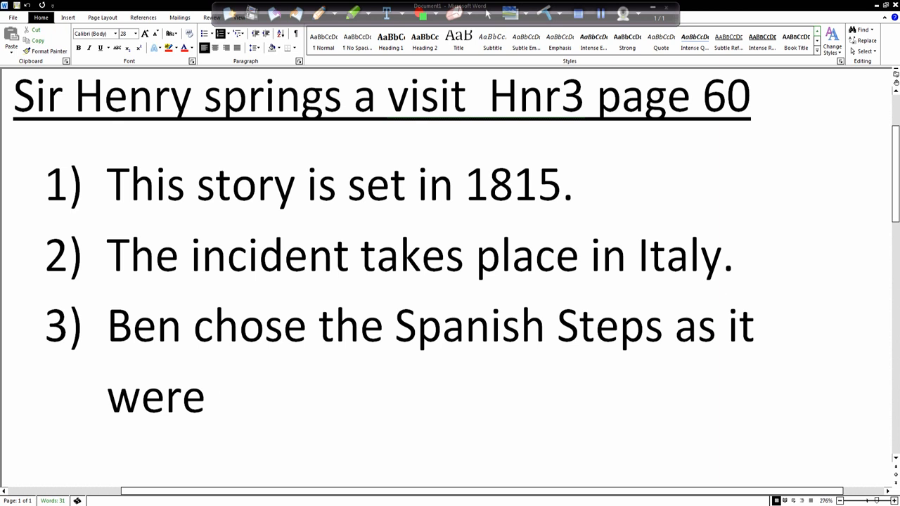
{"action": "type", "text": "was c"}
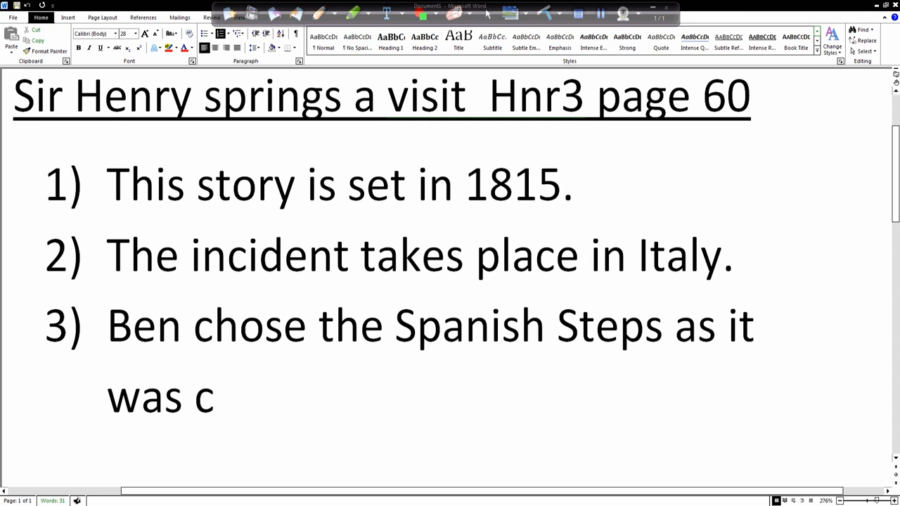
{"action": "type", "text": "lose to the hotel"}
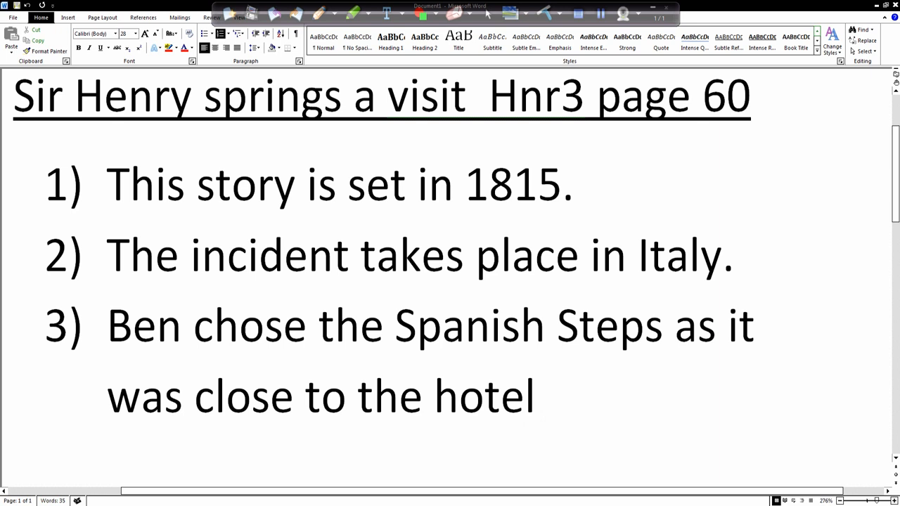
{"action": "type", "text": "in which he work"}
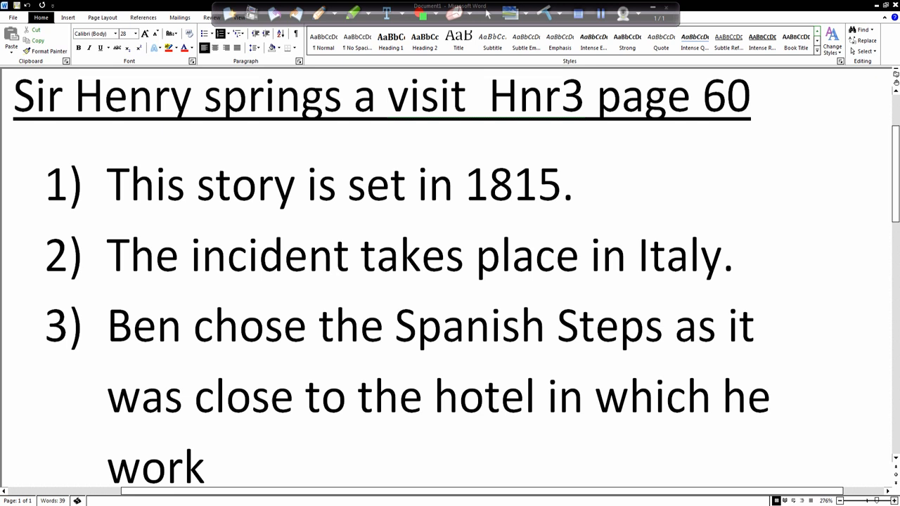
{"action": "type", "text": "ed and"}
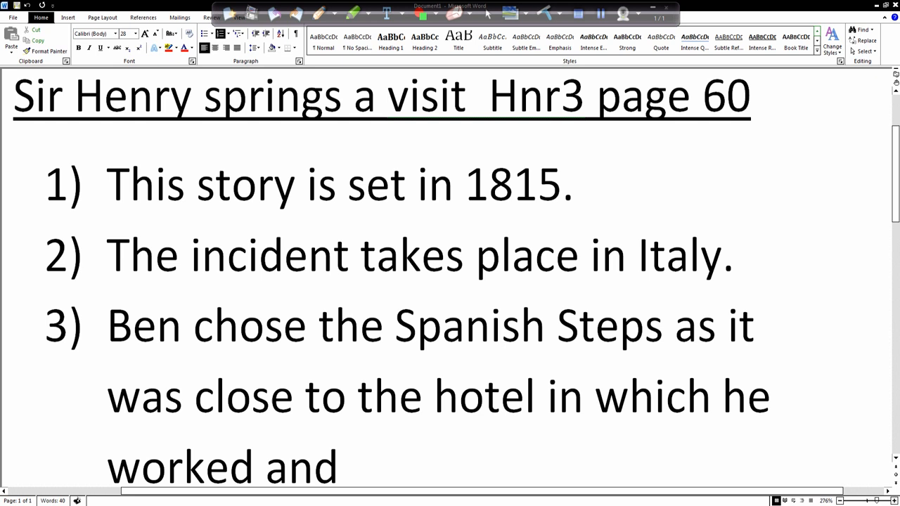
Step: Finish item 3 with 'there was so much life and movement there.'
{"action": "type", "text": "there wsa"}
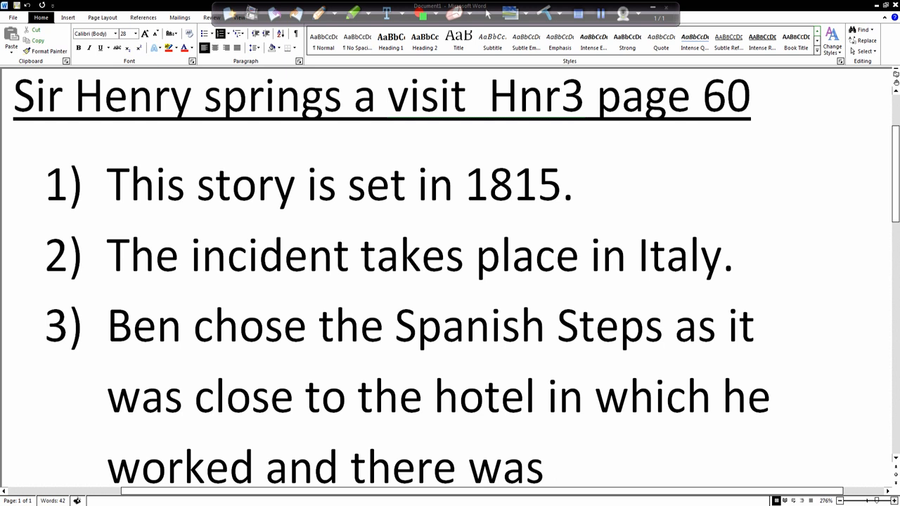
{"action": "type", "text": "s"}
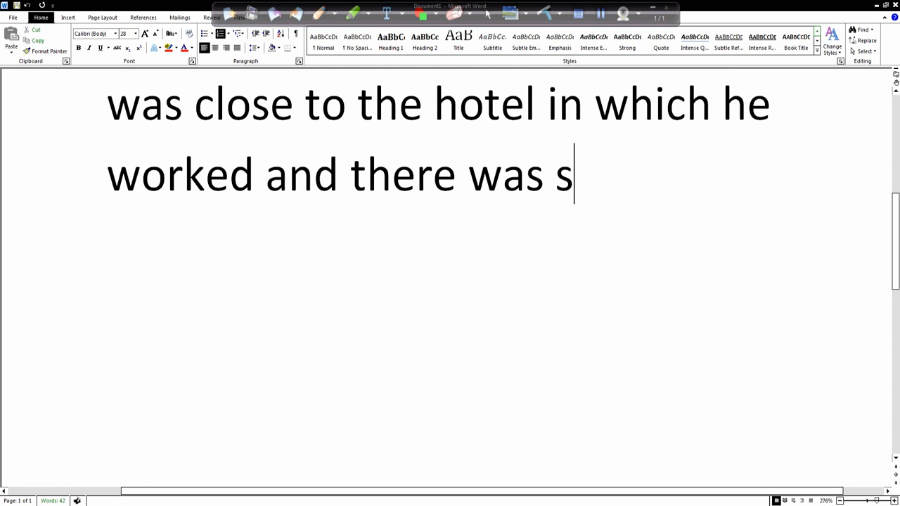
{"action": "type", "text": "o much"}
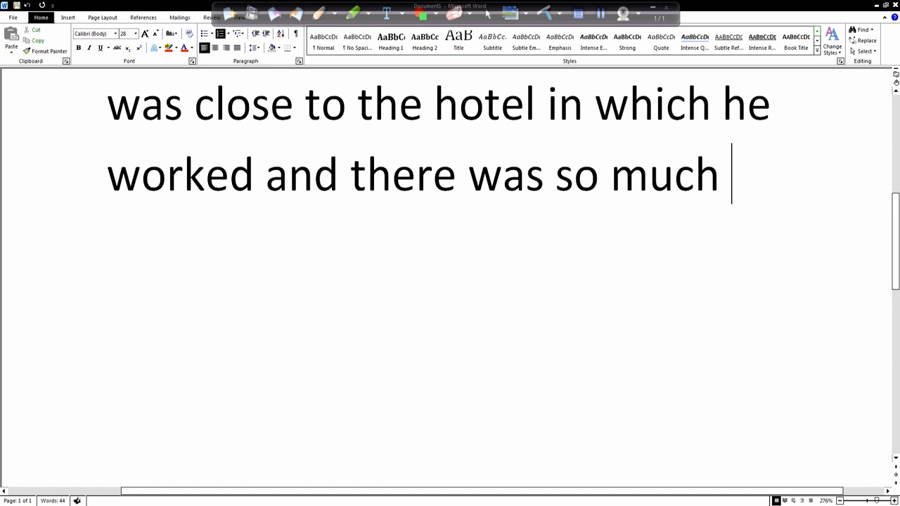
{"action": "type", "text": "life and movemem"}
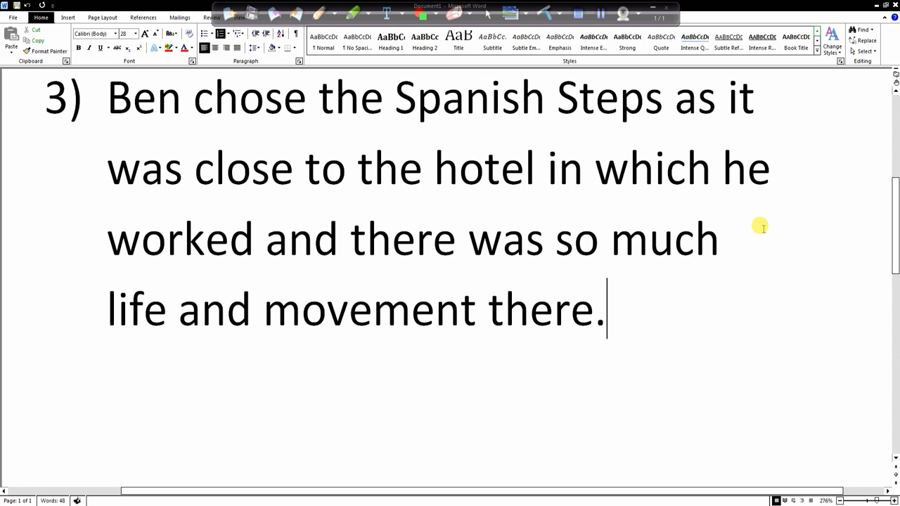
Step: Start item 4: 'Ben could see the western skyline with the Vatican'
{"action": "key", "text": "enter"}
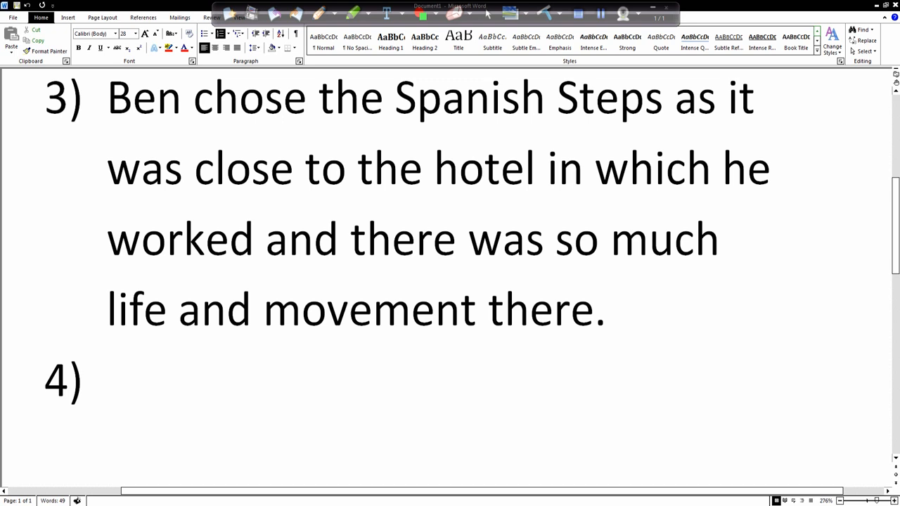
{"action": "left_click", "coordinate": [107, 380]}
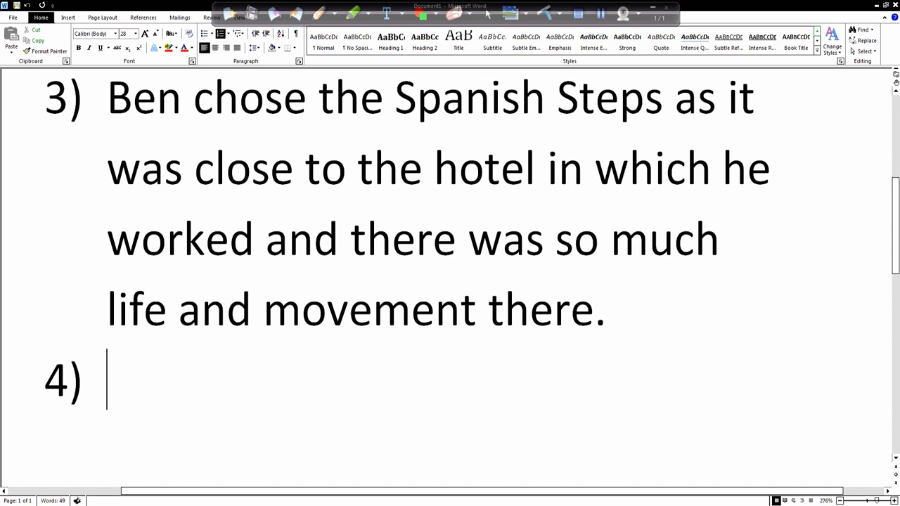
{"action": "type", "text": "Be"}
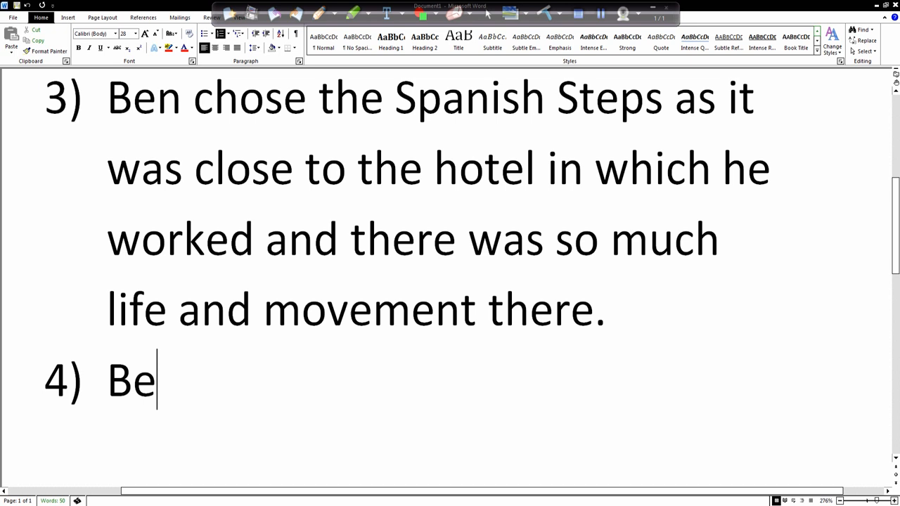
{"action": "type", "text": "n could see the"}
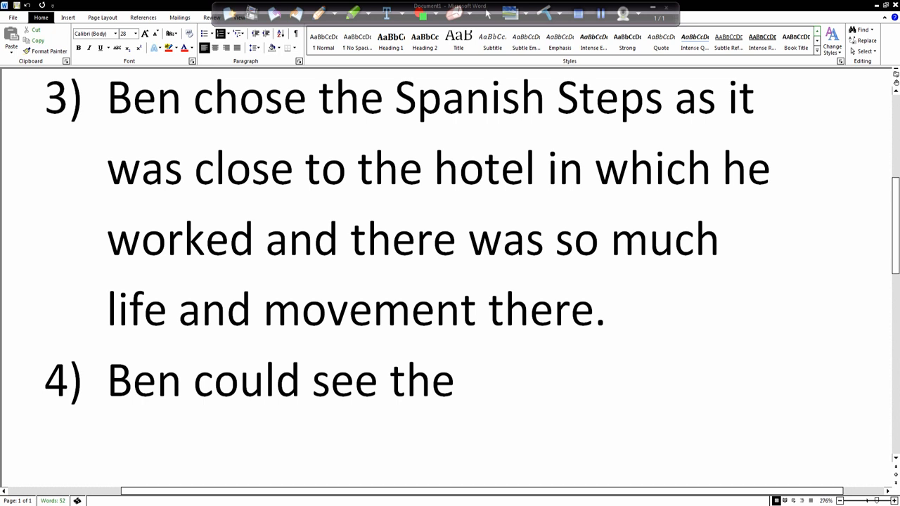
{"action": "type", "text": "western sk"}
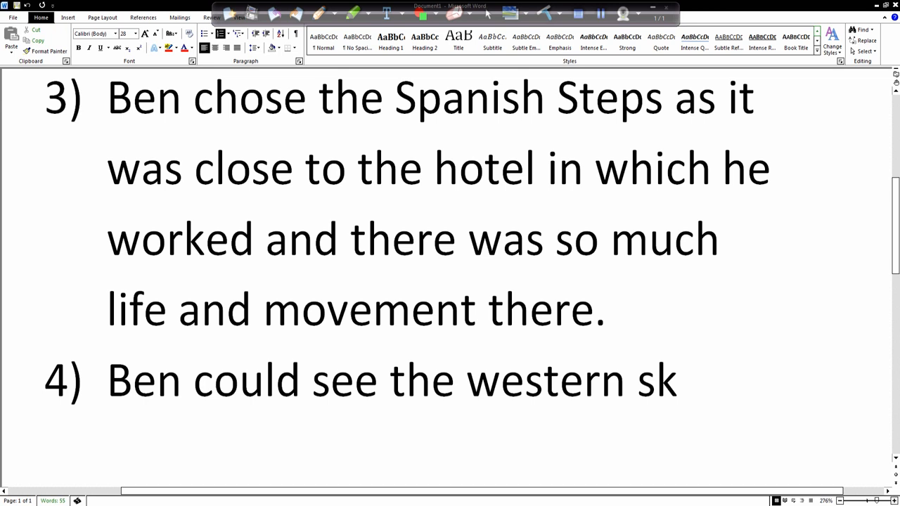
{"action": "type", "text": "yline with the"}
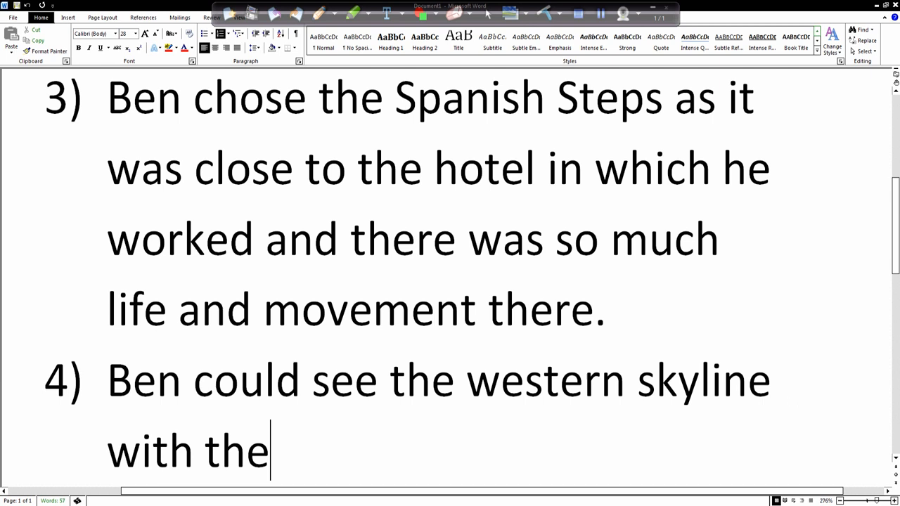
{"action": "type", "text": "Vatican"}
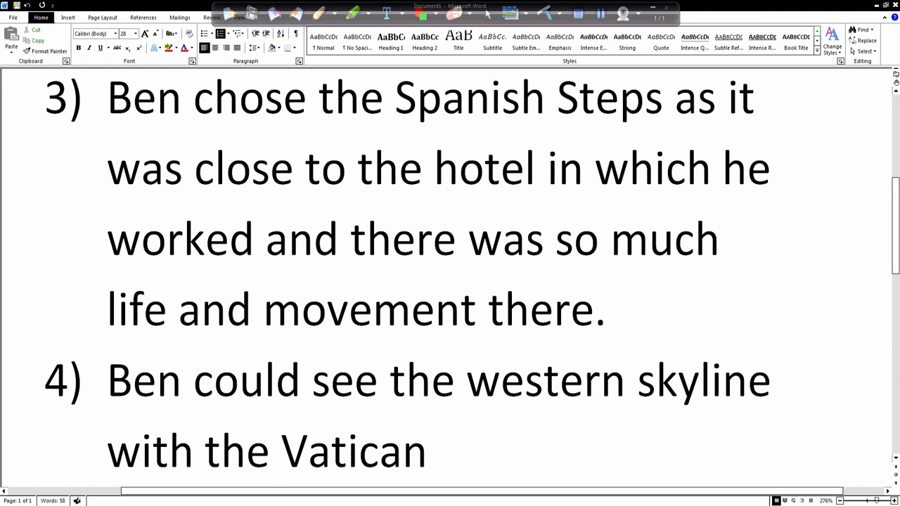
Step: Finish item 4: 'and the long Janiculum ridge from his favourite place at the top.'
{"action": "type", "text": "and the long J"}
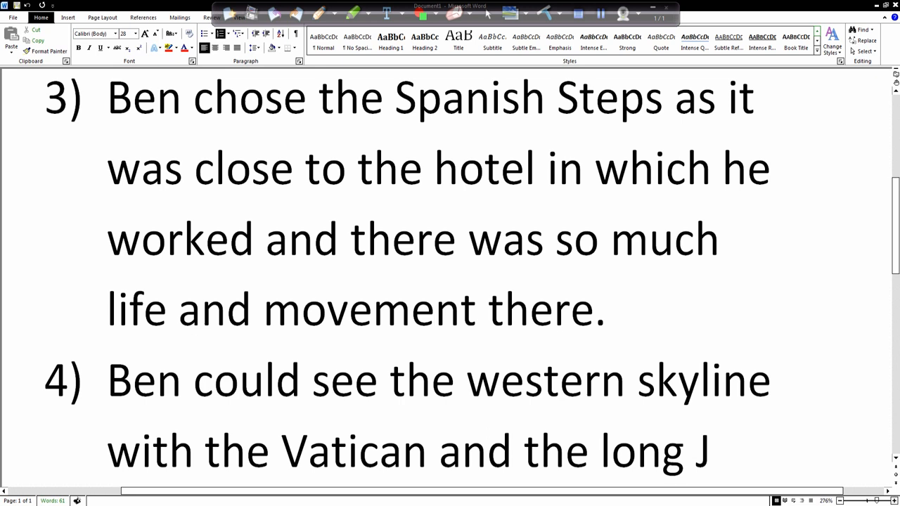
{"action": "type", "text": "aniculum"}
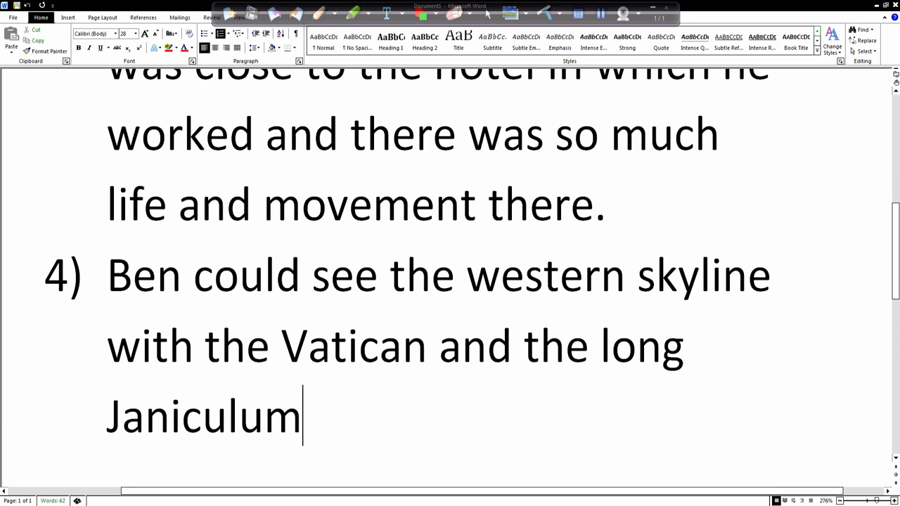
{"action": "type", "text": "ridge"}
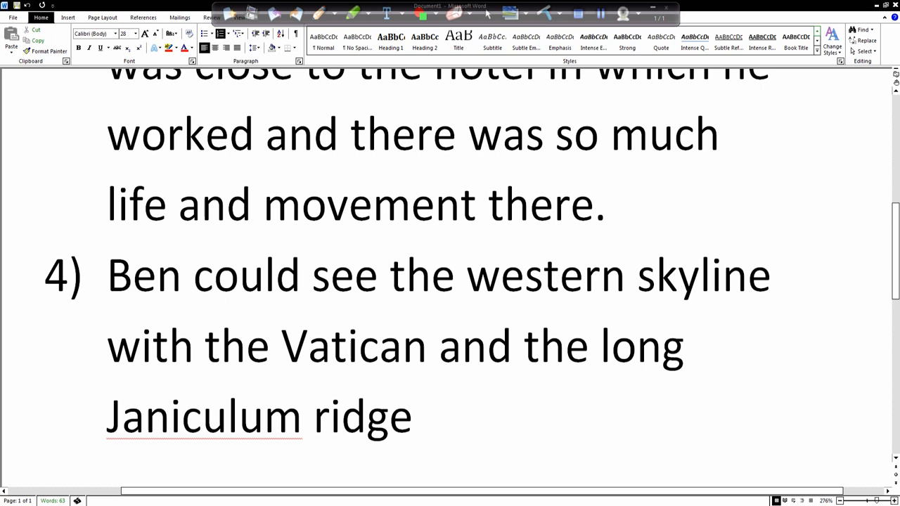
{"action": "type", "text": "f"}
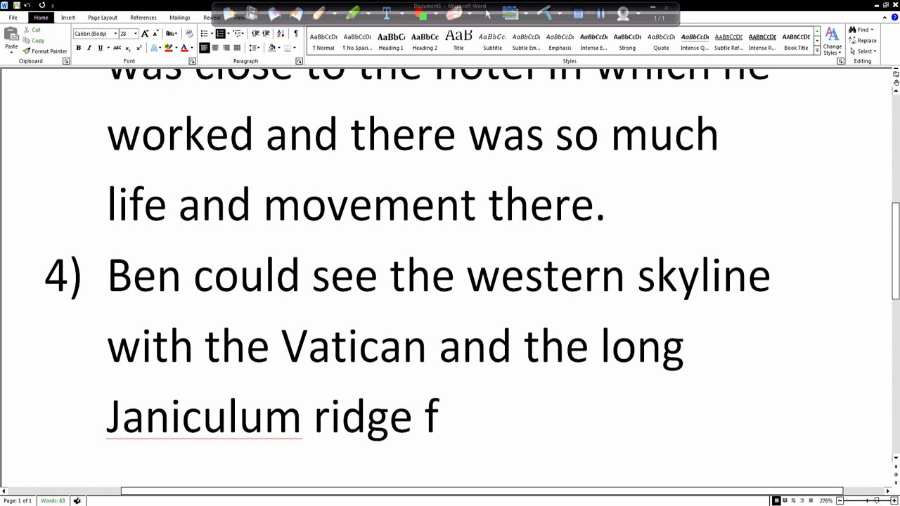
{"action": "type", "text": "rom his fa"}
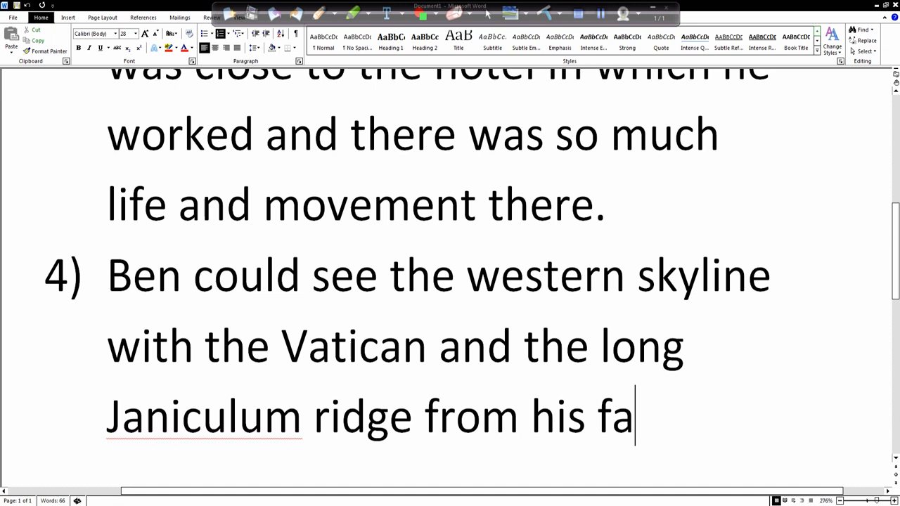
{"action": "type", "text": "vourite"}
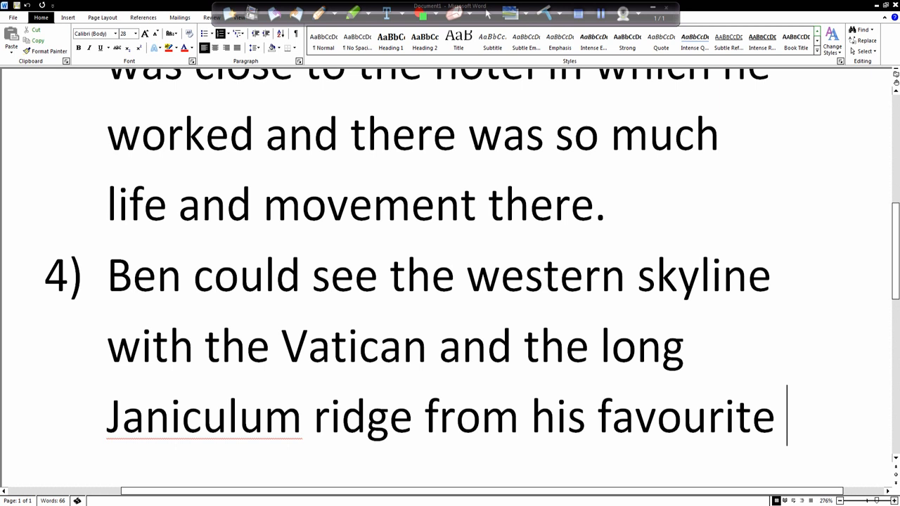
{"action": "type", "text": "place at th"}
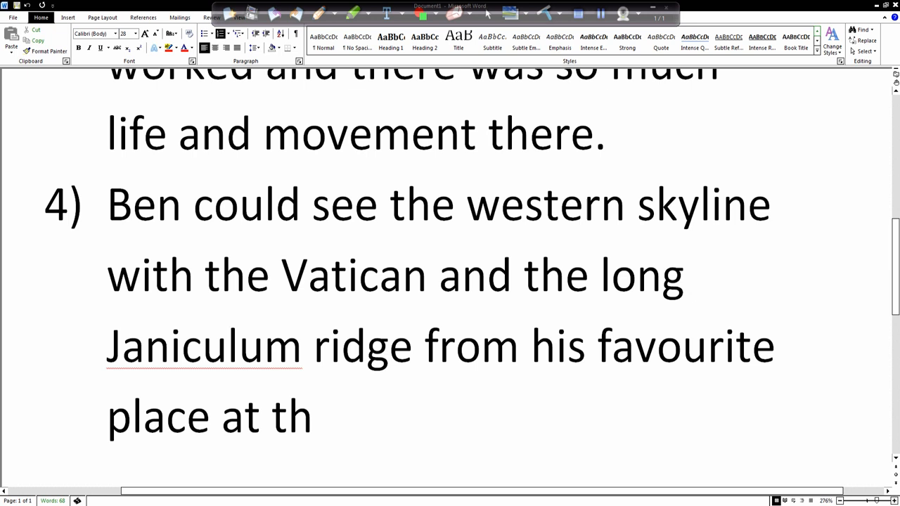
{"action": "type", "text": "e top."}
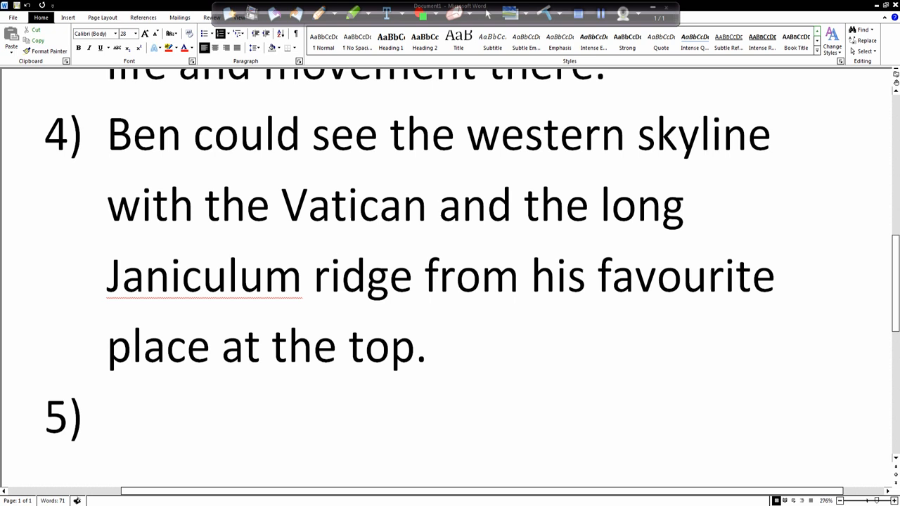
{"action": "left_click", "coordinate": [107, 415]}
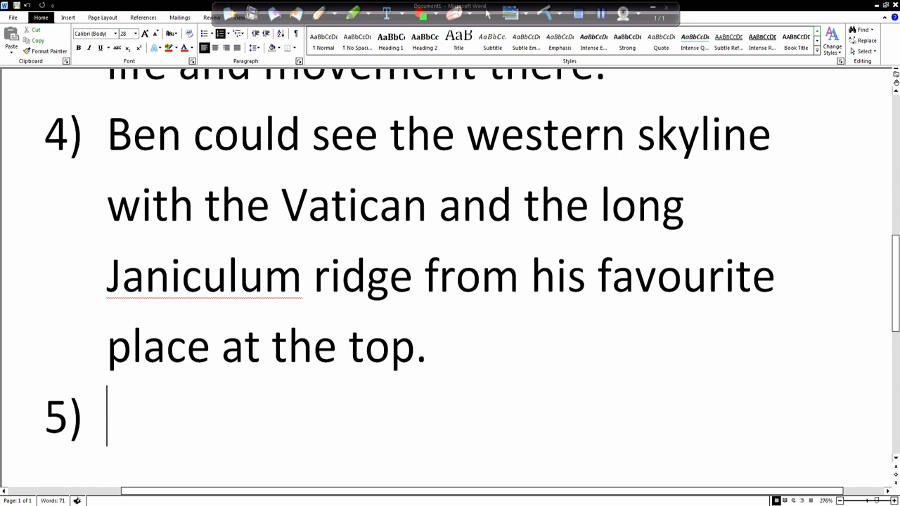
Step: Start item 5: the steps were an ideal place for an artist to work because there were always
{"action": "type", "text": "The steps were an"}
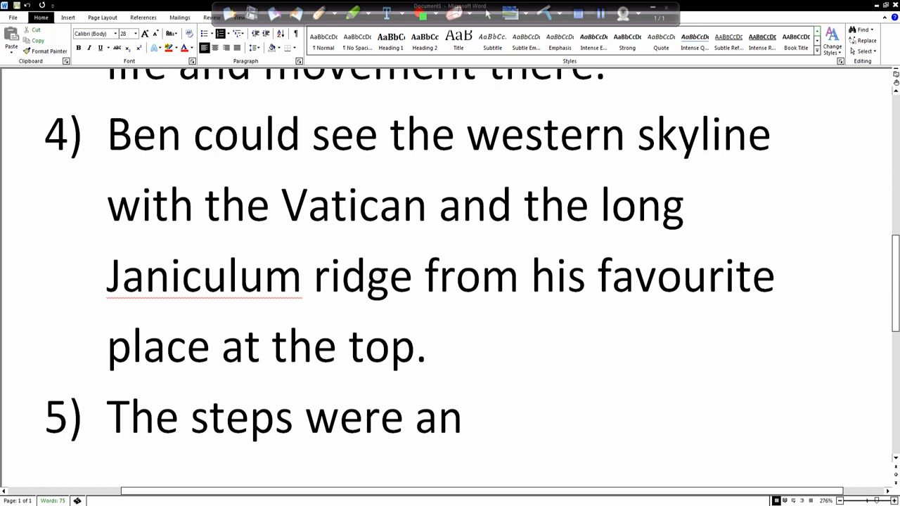
{"action": "type", "text": "ideal pl;ace"}
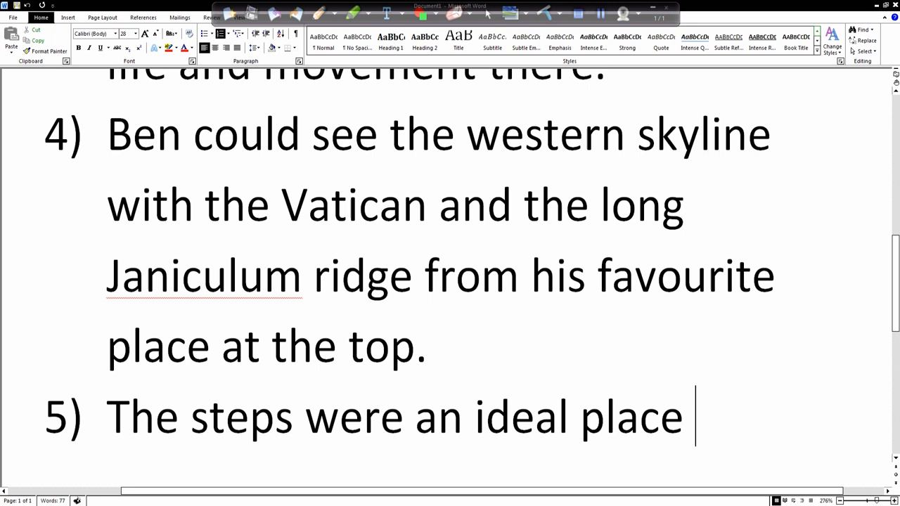
{"action": "type", "text": "for an artist to work bec"}
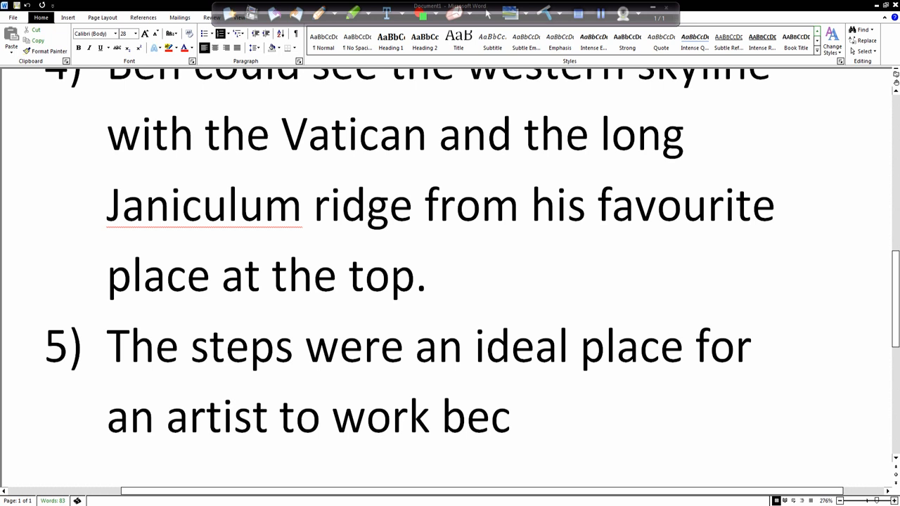
{"action": "type", "text": "ause the"}
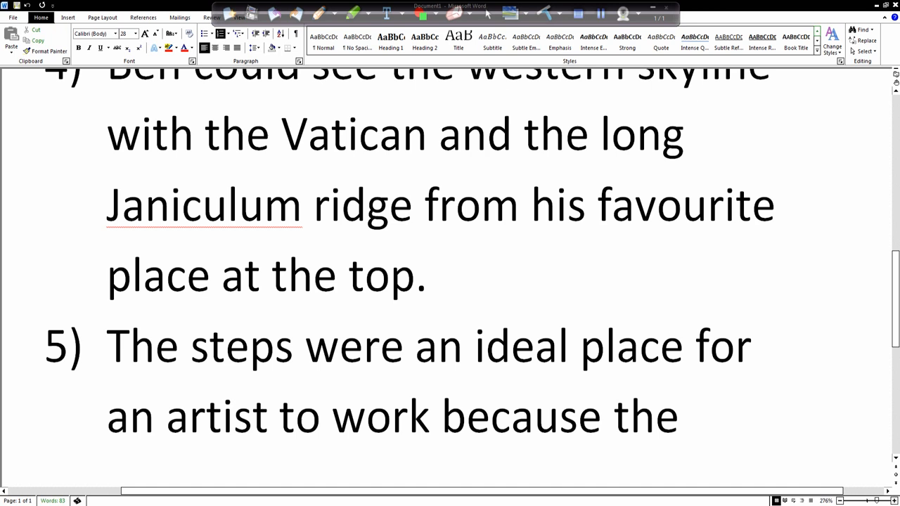
{"action": "type", "text": "there were always"}
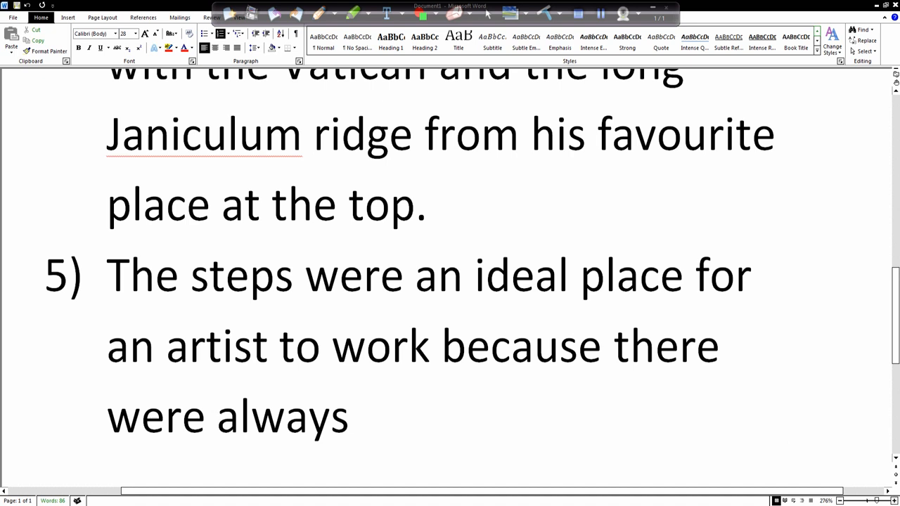
Step: Finish item 5: 'so many people to draw and he could sell his work there.'
{"action": "type", "text": "so many peo[p"}
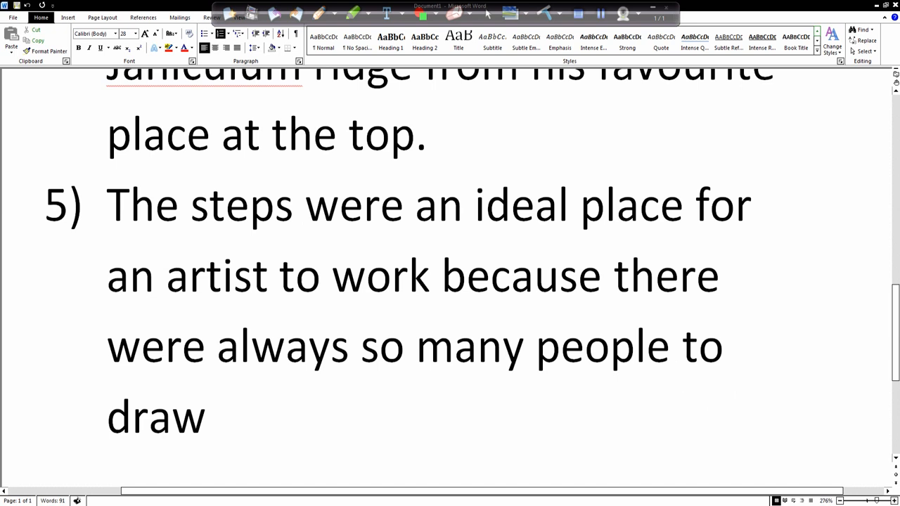
{"action": "type", "text": "and"}
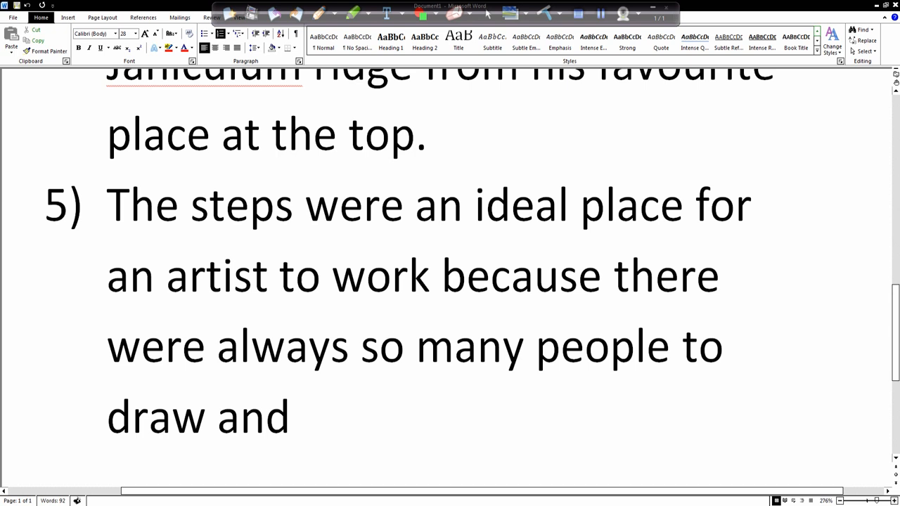
{"action": "type", "text": "he could sell hi"}
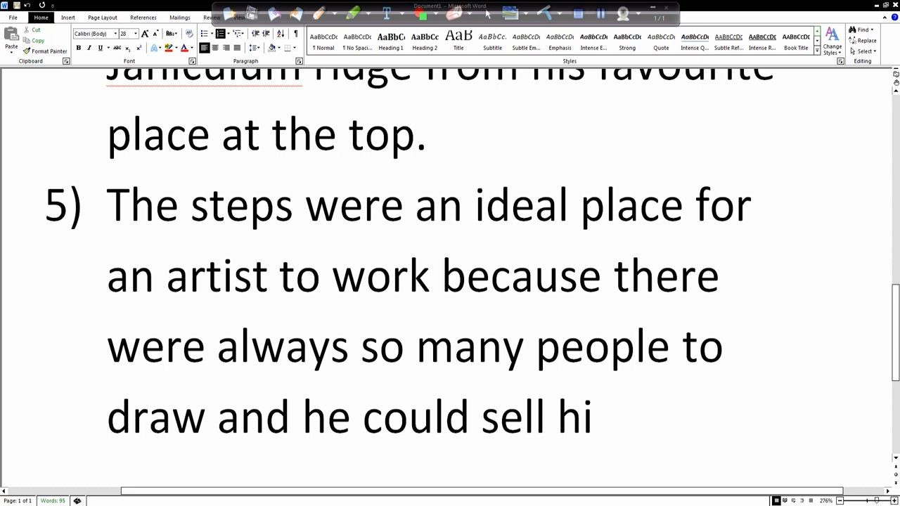
{"action": "type", "text": "s work there."}
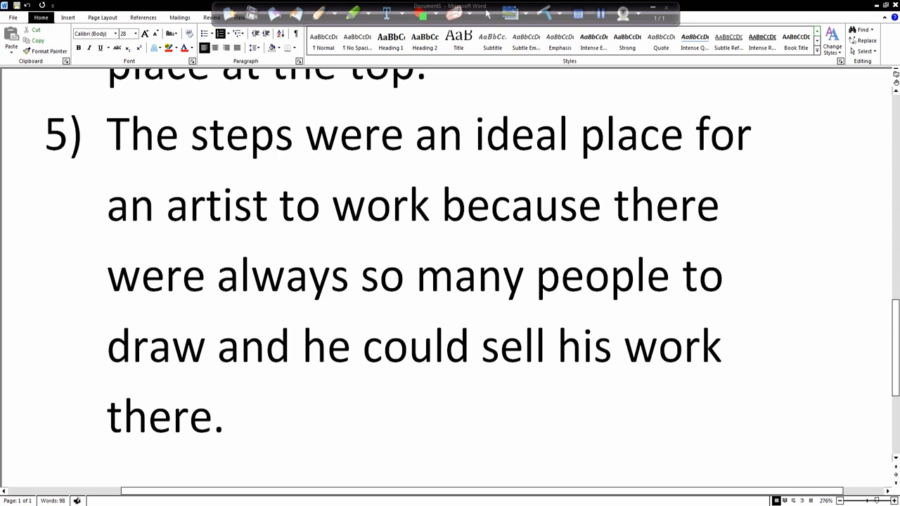
{"action": "mouse_move", "coordinate": [547, 381]}
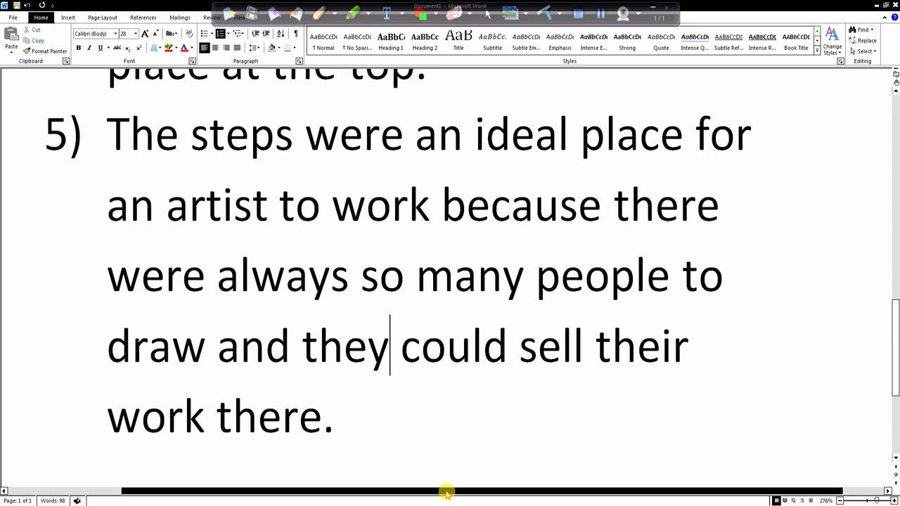
Step: Start numbered item 6 on a new line after the reworded answer 5
{"action": "key", "text": "enter"}
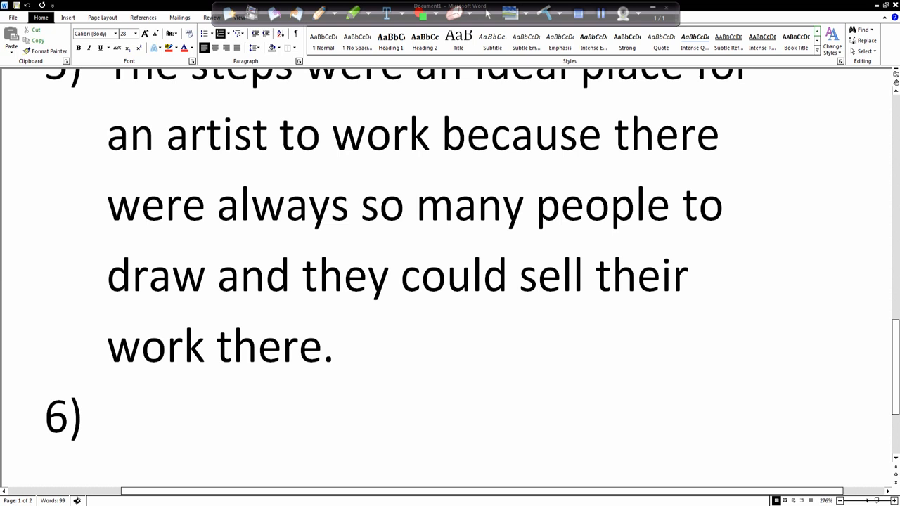
Step: Write item 6 'A lightning sketch means a very quick sketch.' and start item 7
{"action": "type", "text": "A light"}
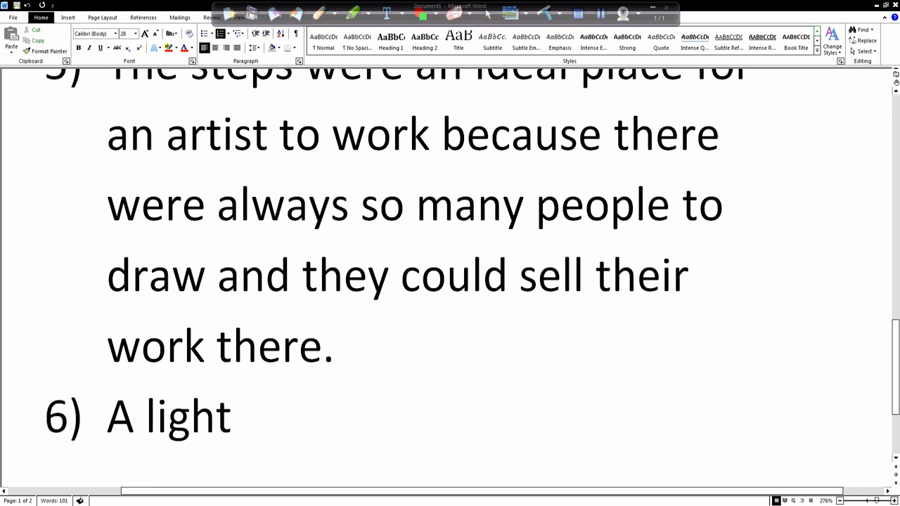
{"action": "type", "text": "ning"}
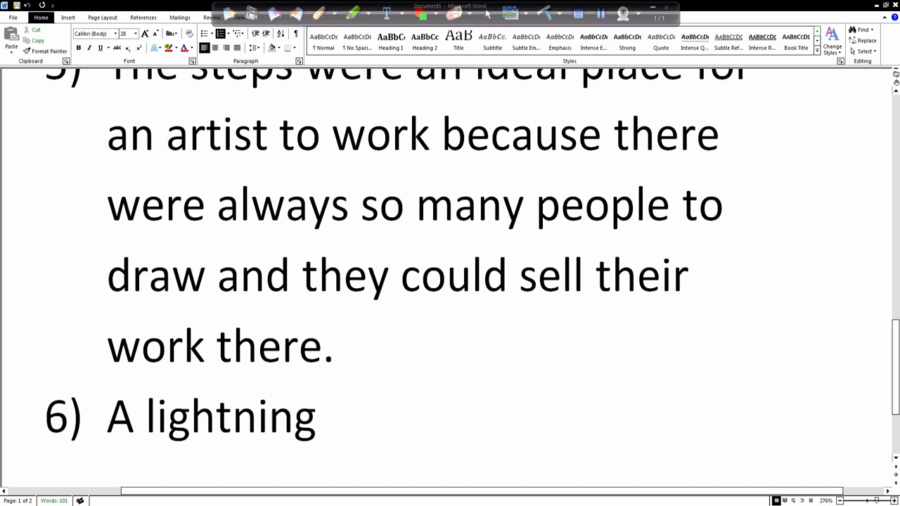
{"action": "type", "text": "sketch"}
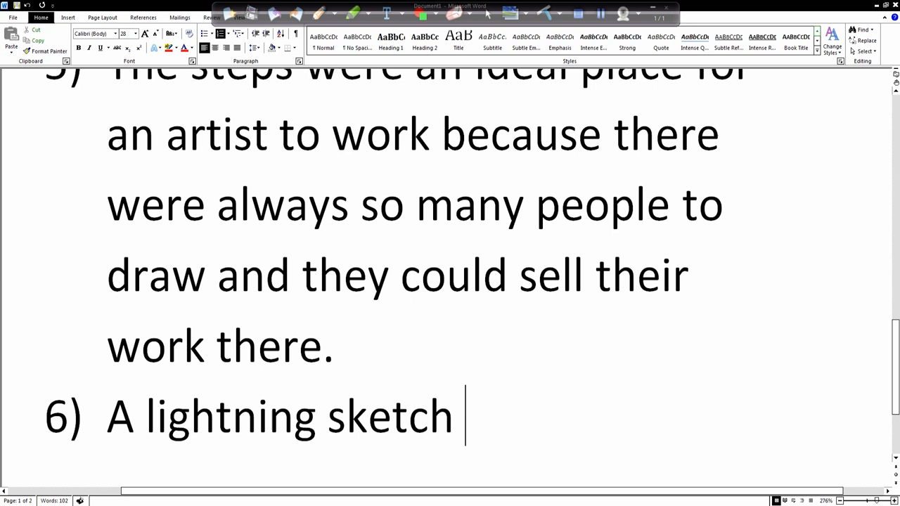
{"action": "type", "text": "means a very quiv"}
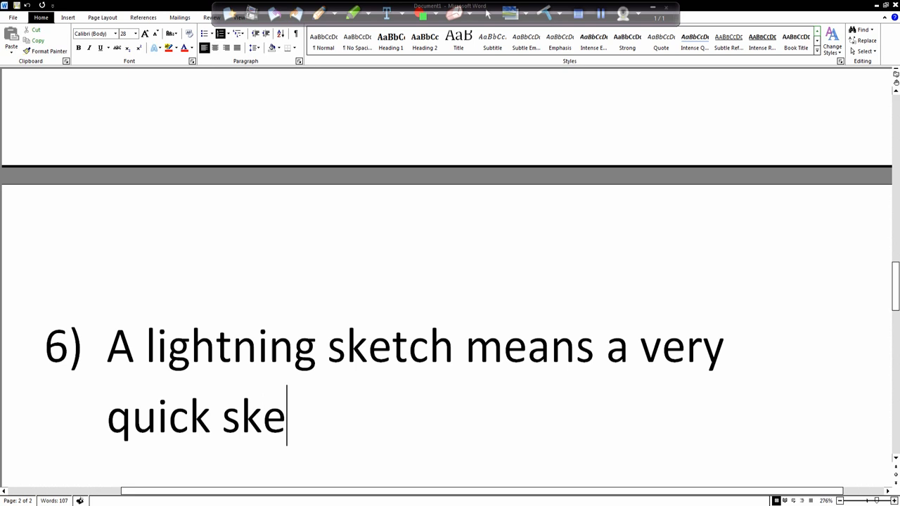
{"action": "type", "text": "tch"}
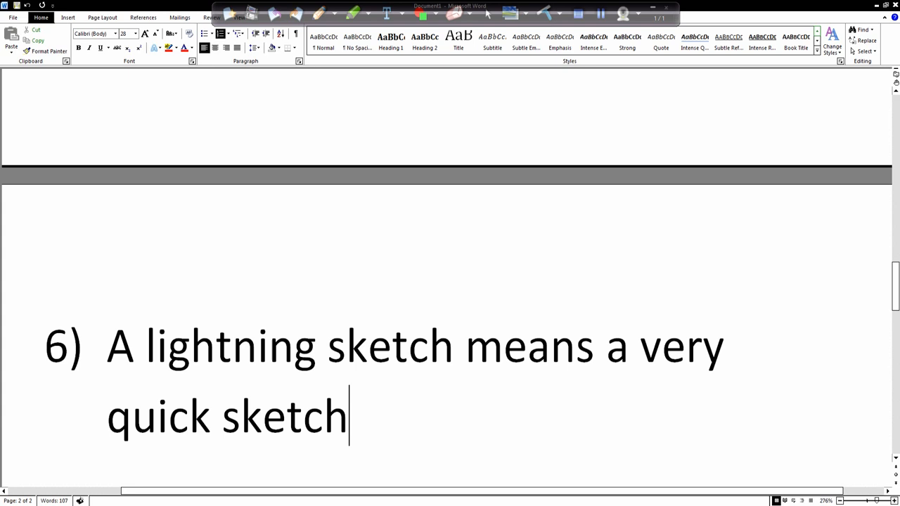
{"action": "type", "text": "."}
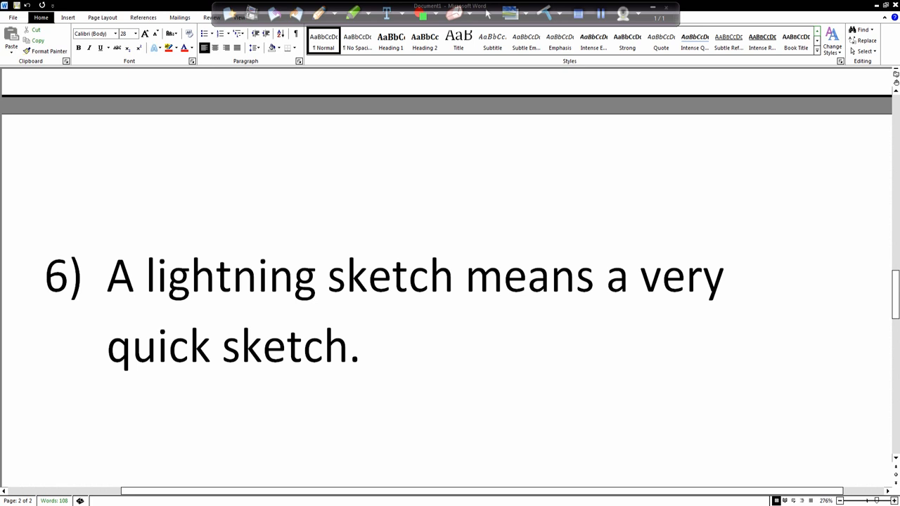
{"action": "key", "text": "enter"}
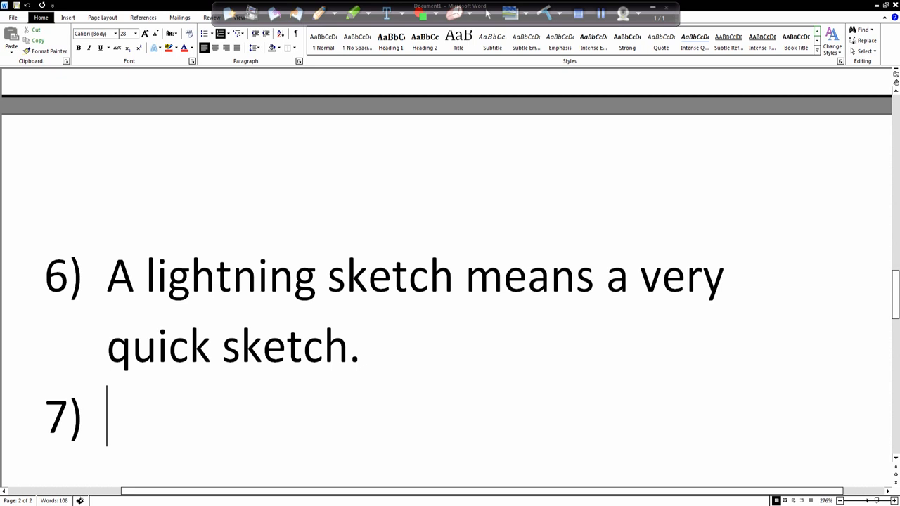
{"action": "mouse_move", "coordinate": [625, 199]}
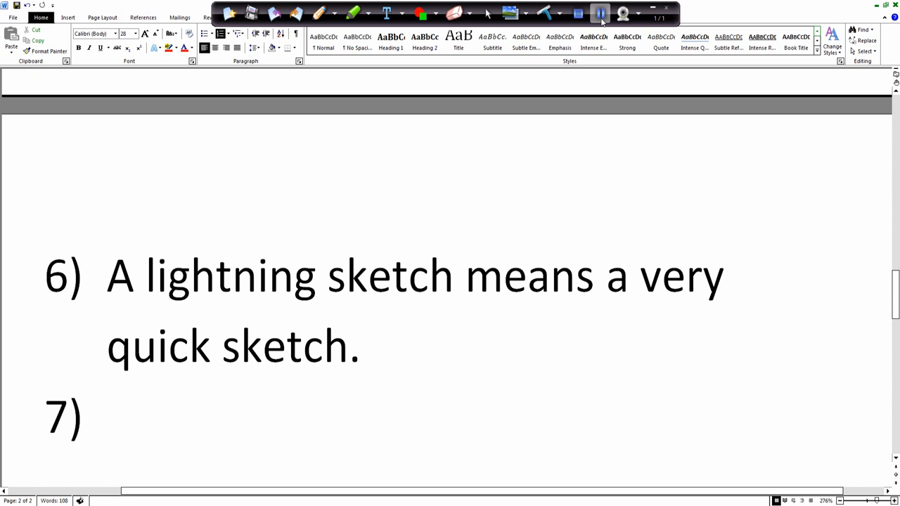
Step: Type the first letter 'b' of answer 7
{"action": "type", "text": "b"}
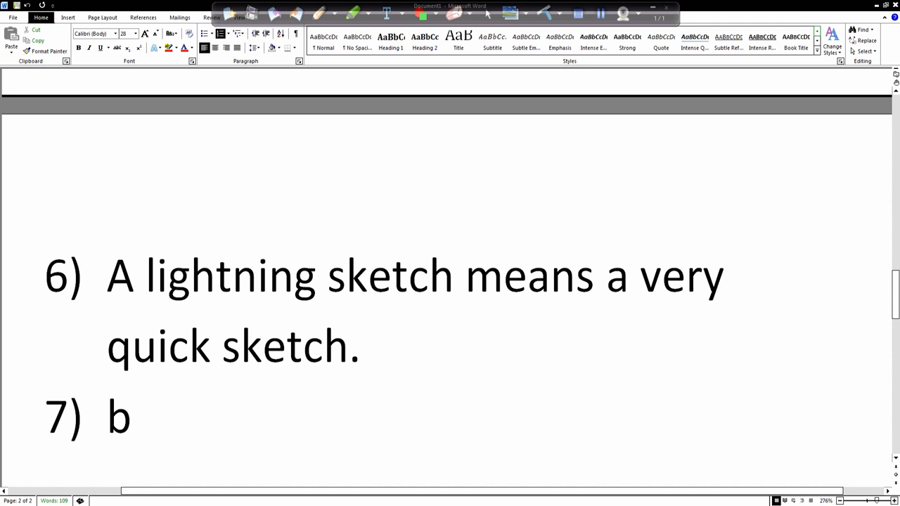
Step: Write item 7's start: 'Ben had previously lived in London as'
{"action": "type", "text": "en had"}
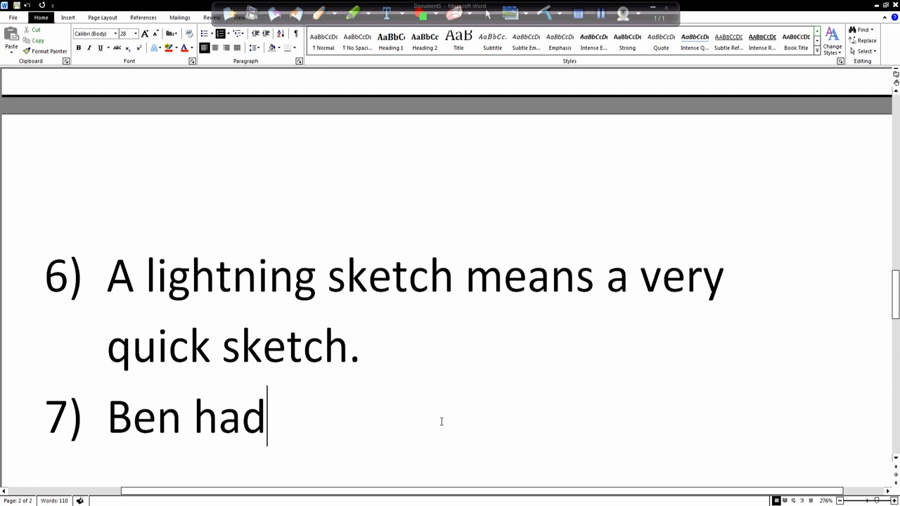
{"action": "scroll", "scroll_direction": "down", "scroll_amount": 3}
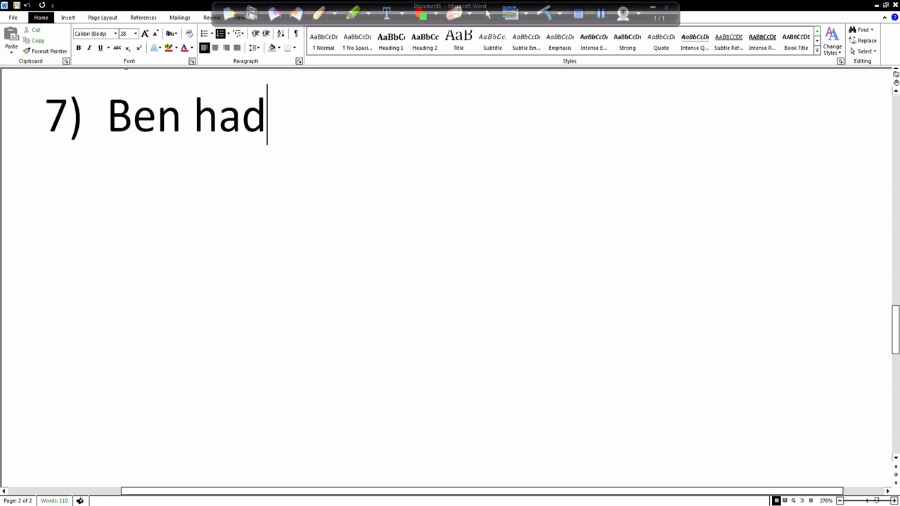
{"action": "type", "text": "previously"}
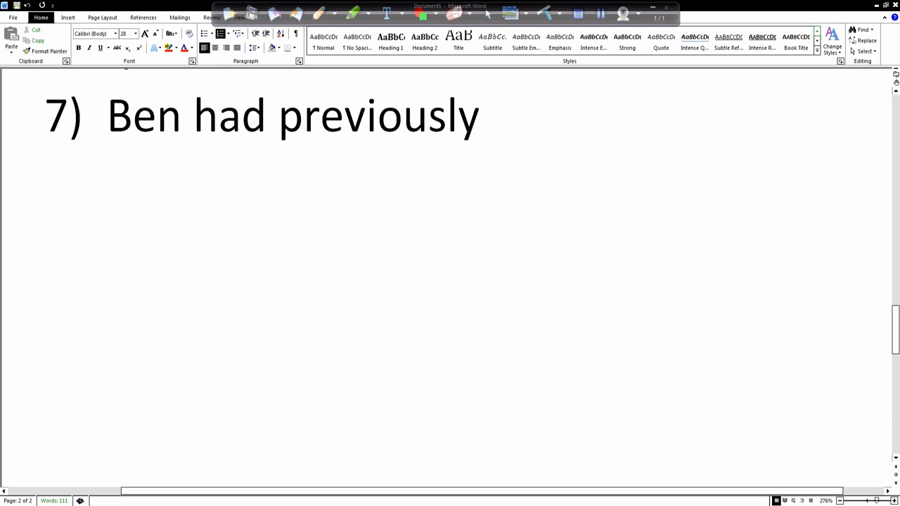
{"action": "type", "text": "lived"}
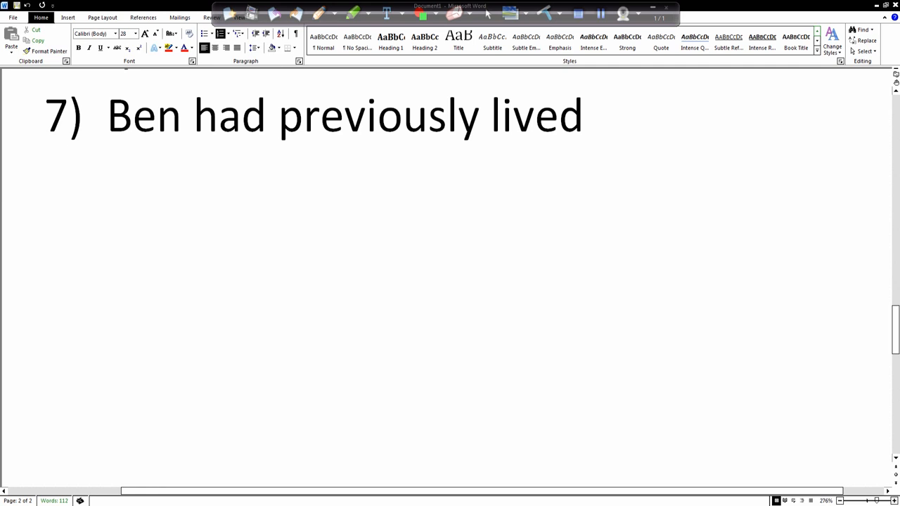
{"action": "type", "text": "in Londo"}
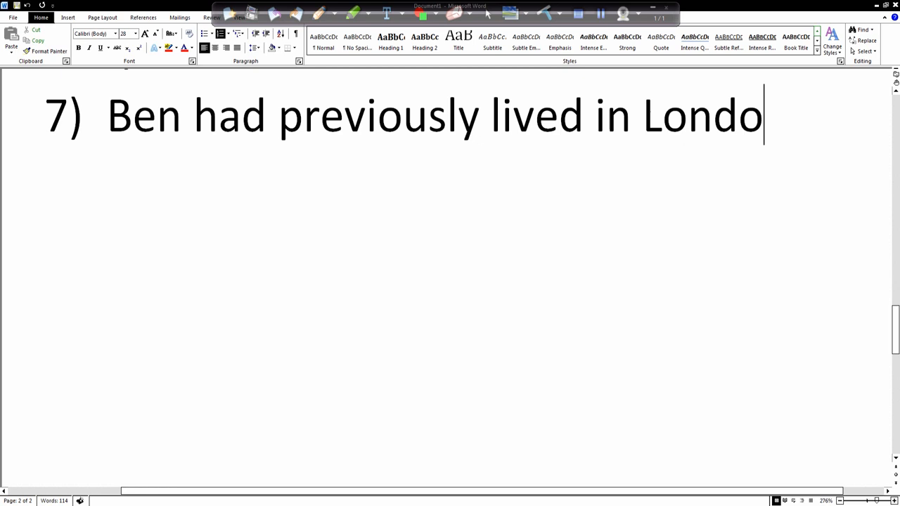
{"action": "type", "text": "n"}
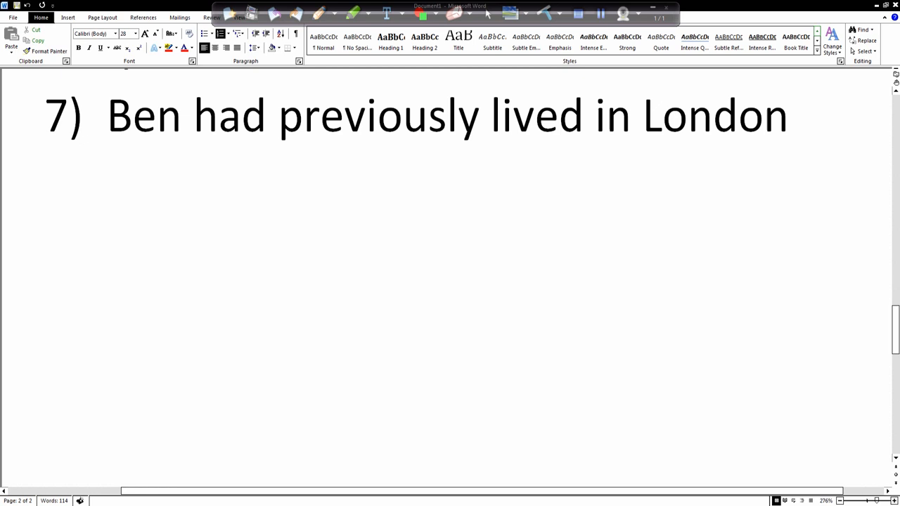
{"action": "type", "text": "as"}
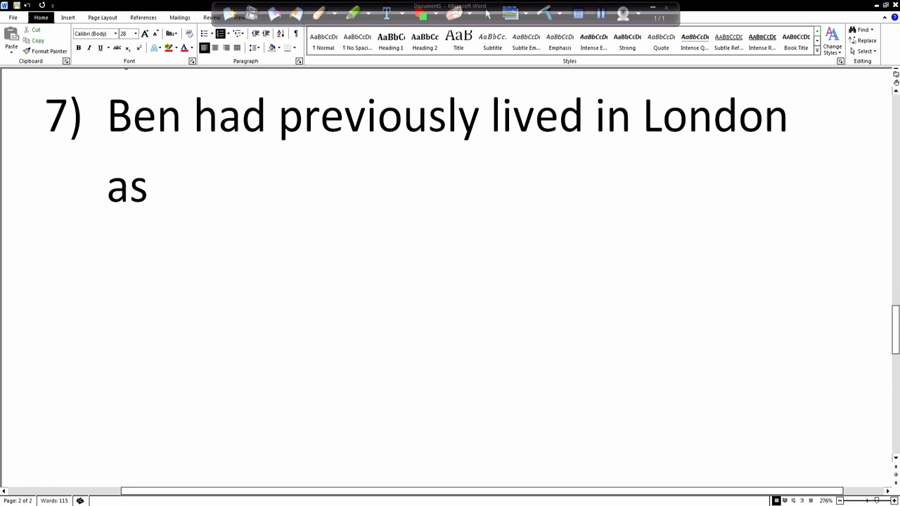
Step: Finish item 7 with 'that is where Covent Garden is.' and start item 8
{"action": "type", "text": "that is where C"}
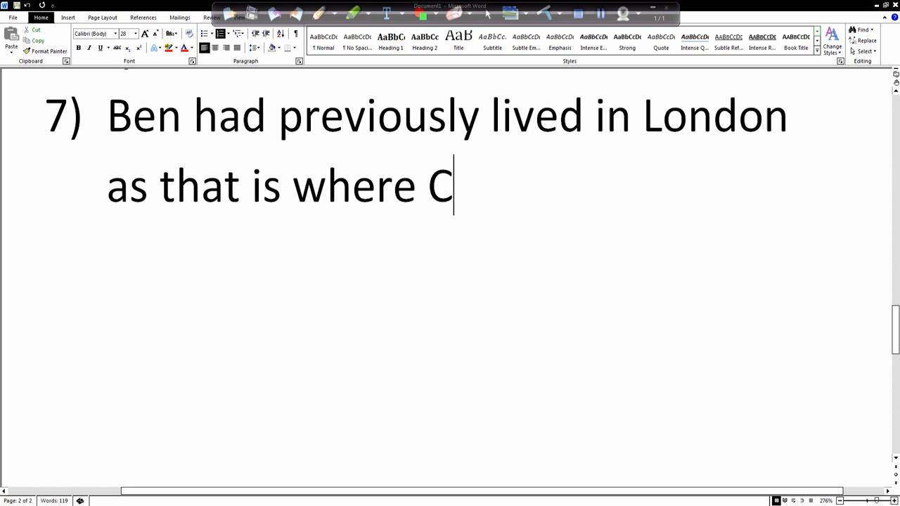
{"action": "type", "text": "ovent"}
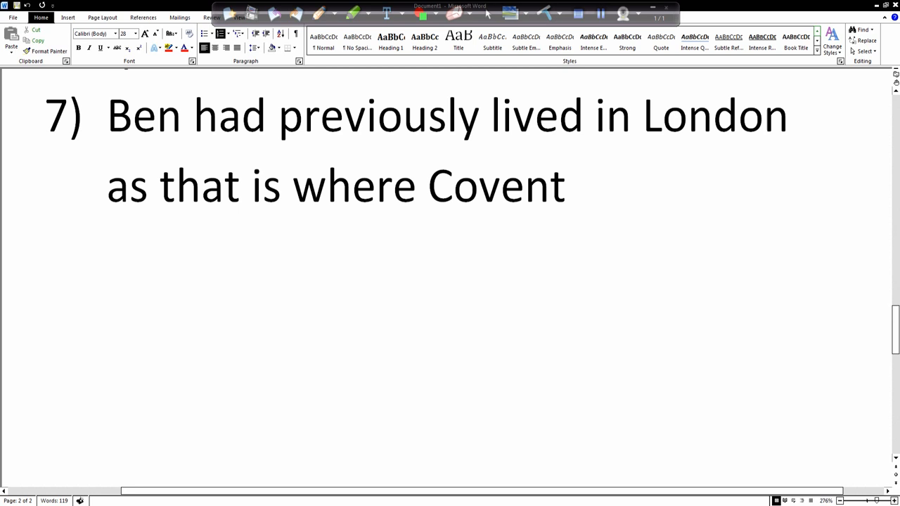
{"action": "type", "text": "Garden is."}
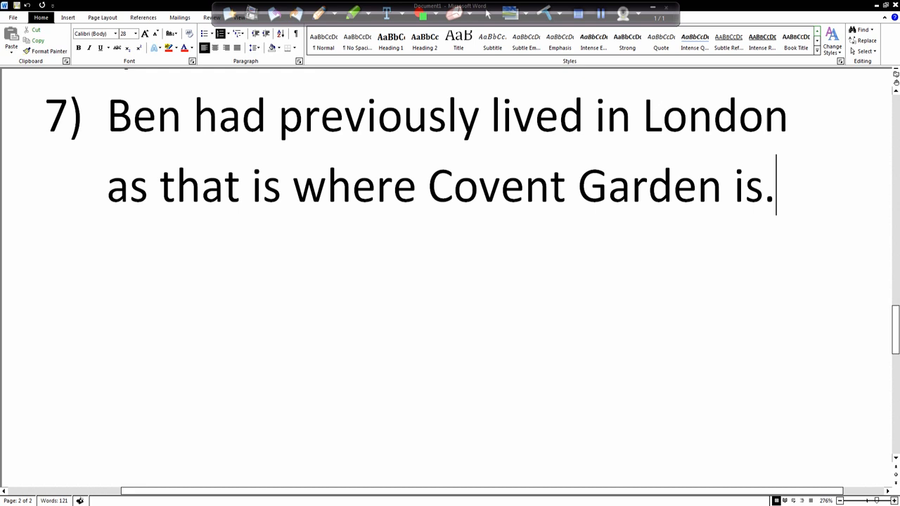
{"action": "key", "text": "enter"}
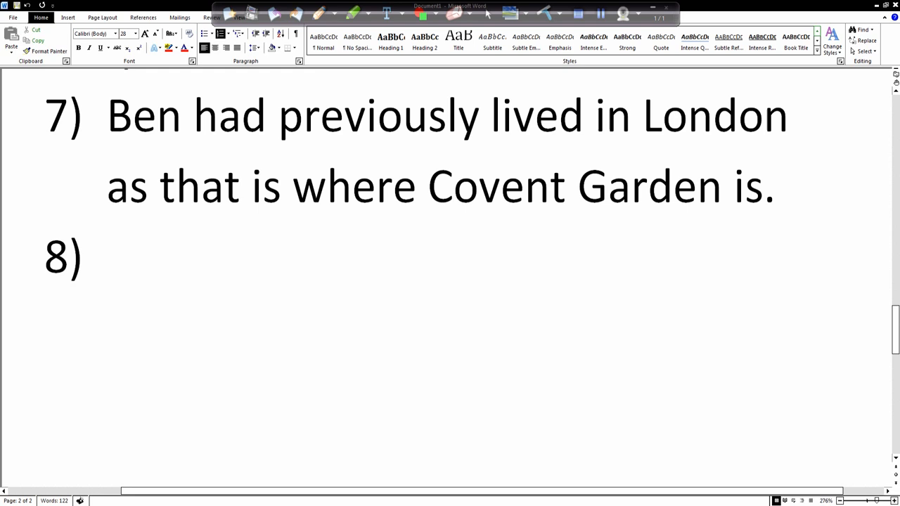
Step: Write answer 8: 'Ben was a servant of Sir Henry's.'
{"action": "left_click", "coordinate": [107, 256]}
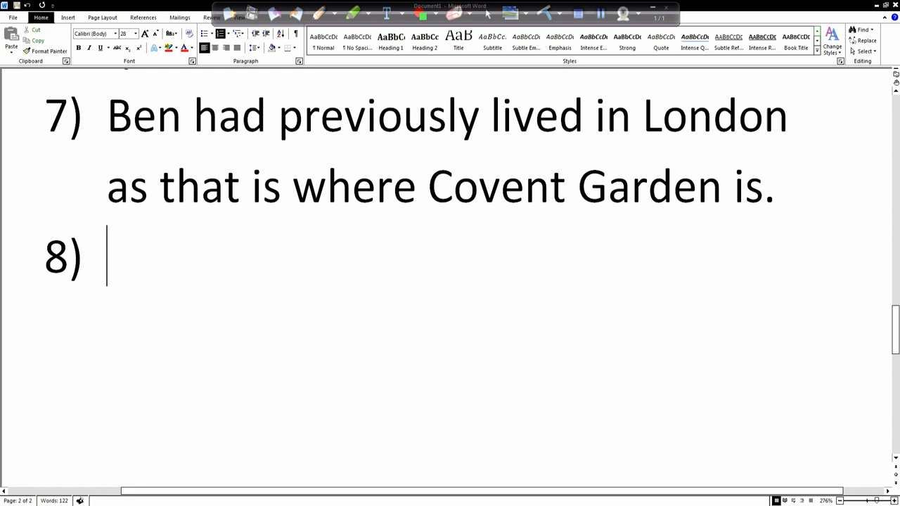
{"action": "type", "text": "Ben"}
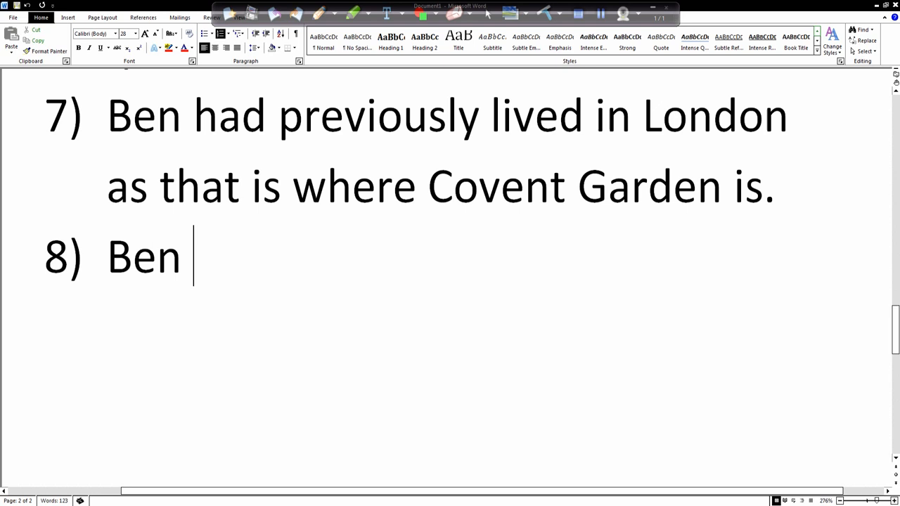
{"action": "type", "text": "was a serv"}
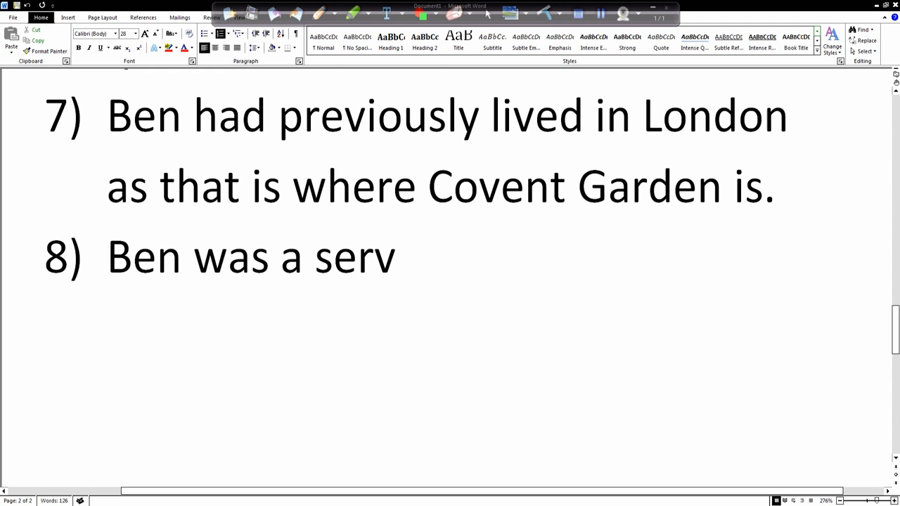
{"action": "type", "text": "ant of"}
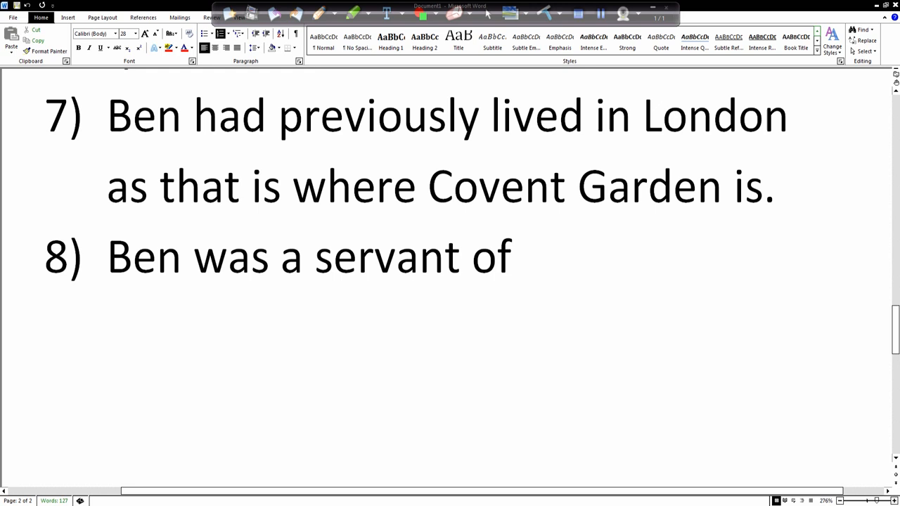
{"action": "type", "text": "S"}
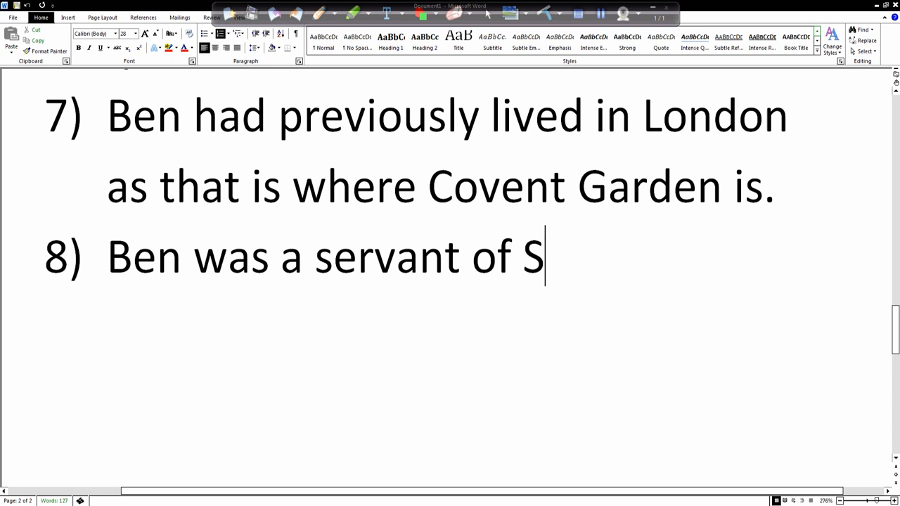
{"action": "type", "text": "ir Henry"}
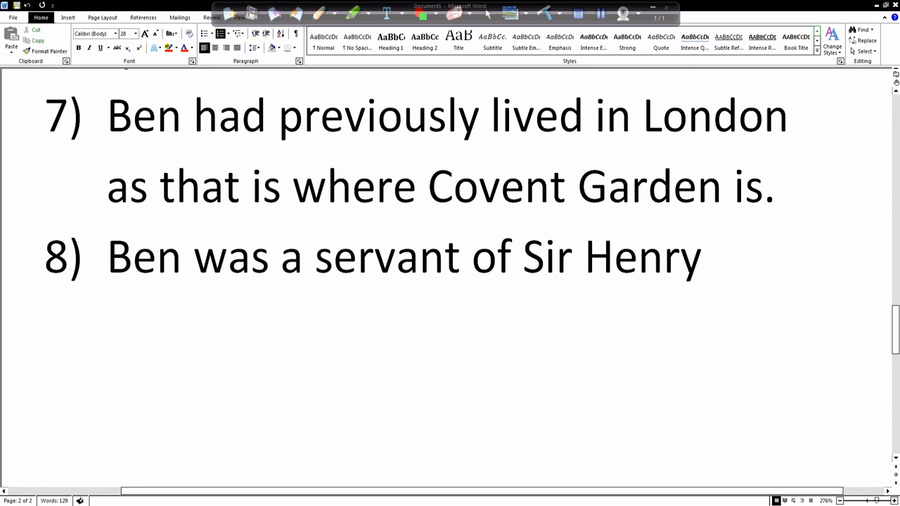
{"action": "type", "text": "'s."}
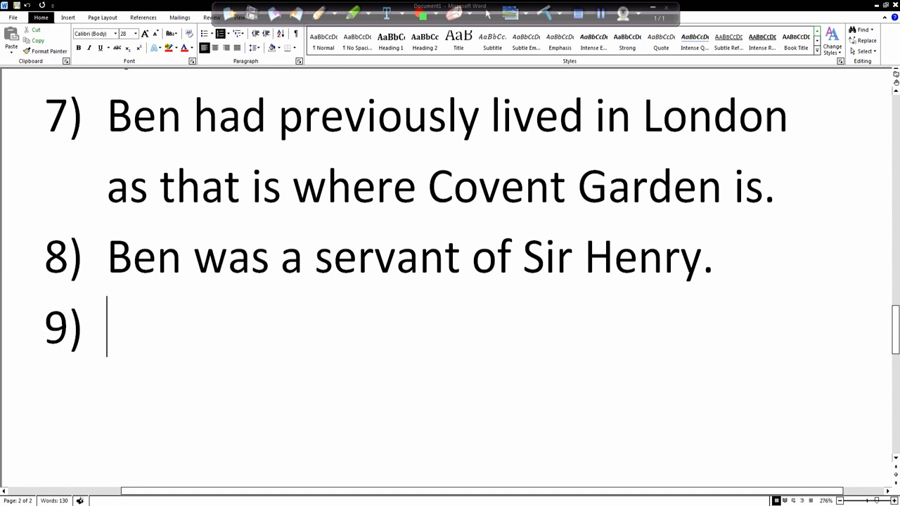
Step: Write answer 9: 'The tourist had been about to buy the Unfinished Flower Girl.'
{"action": "type", "text": "The"}
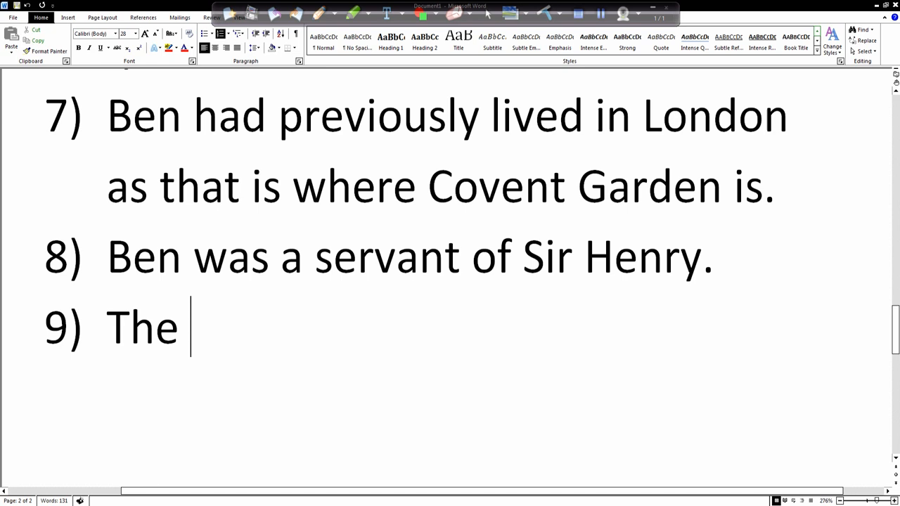
{"action": "type", "text": "tourist"}
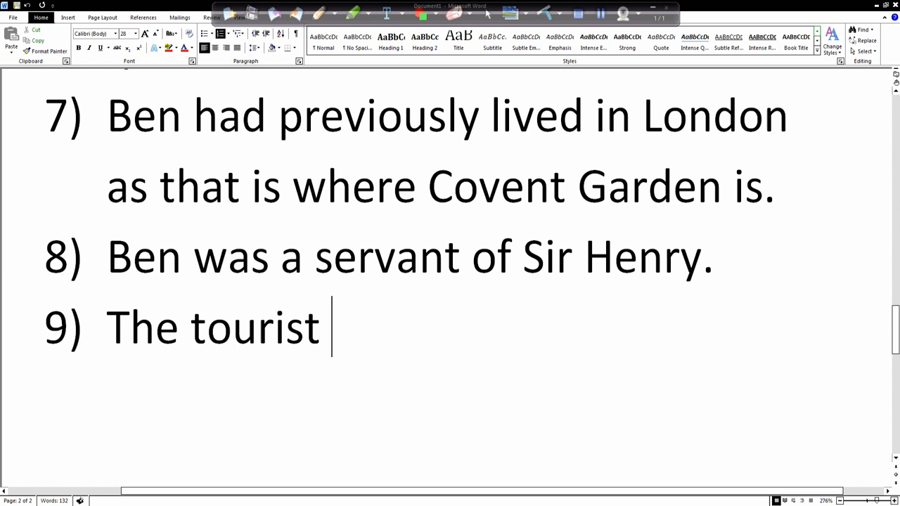
{"action": "type", "text": "had been"}
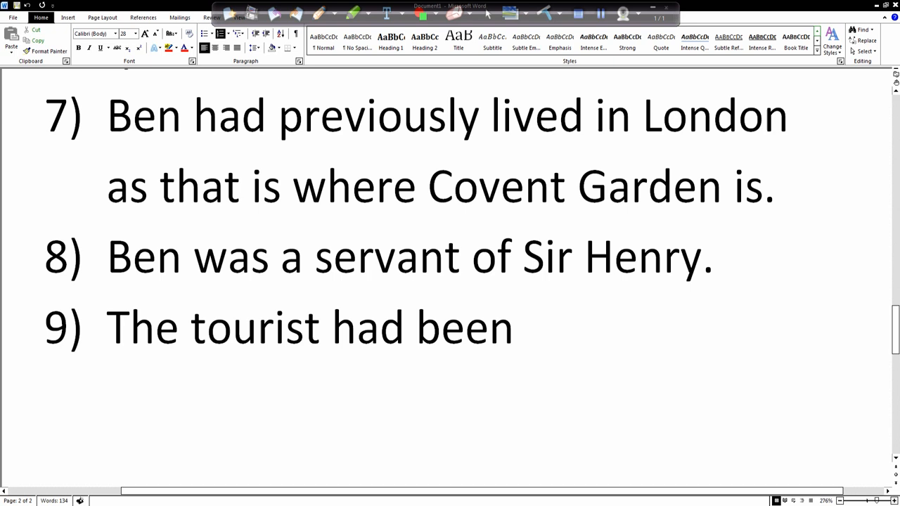
{"action": "type", "text": "about to bu"}
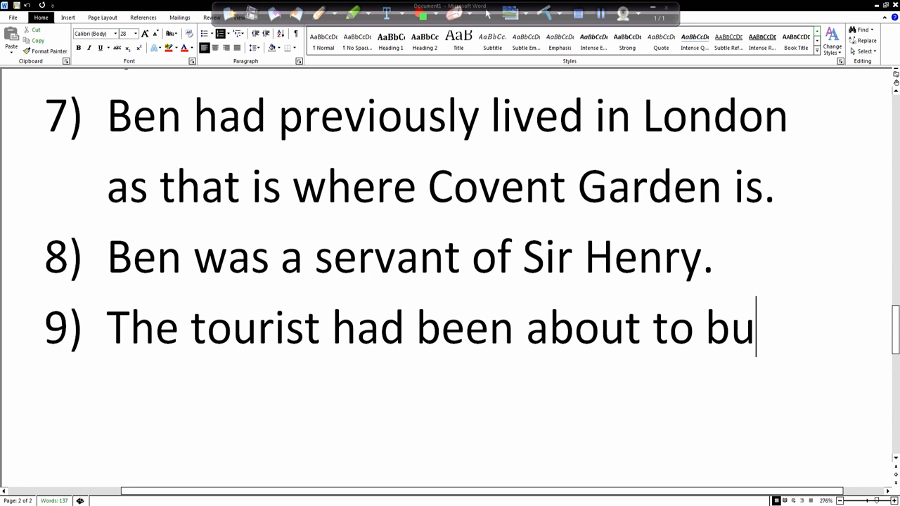
{"action": "type", "text": "y"}
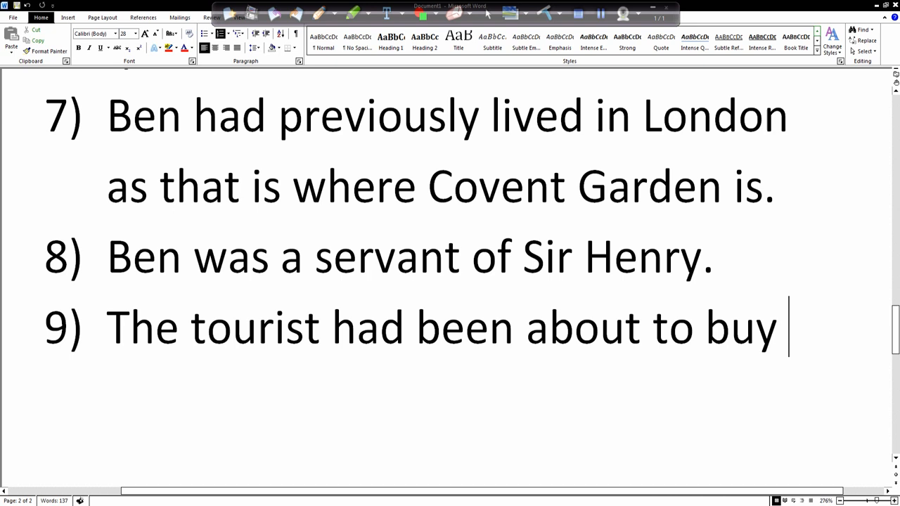
{"action": "type", "text": "the"}
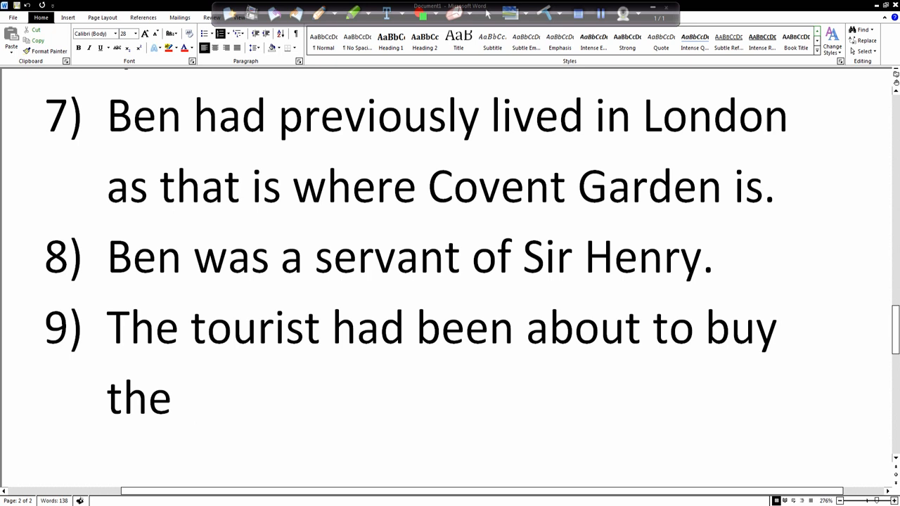
{"action": "type", "text": "Unfini"}
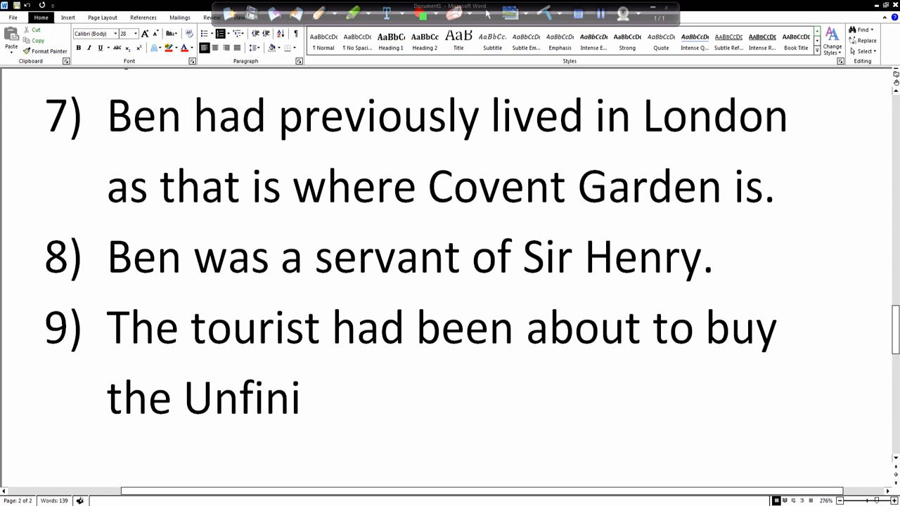
{"action": "type", "text": "shed Flower Girl"}
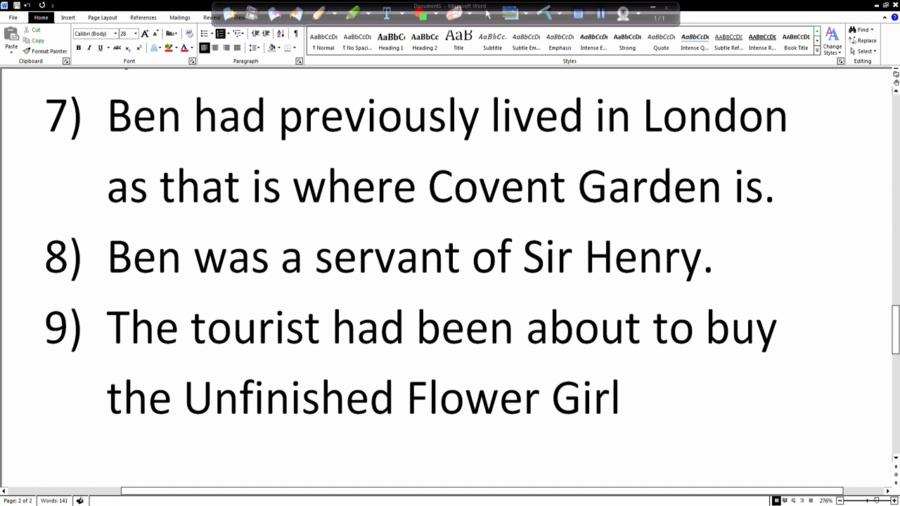
{"action": "type", "text": "."}
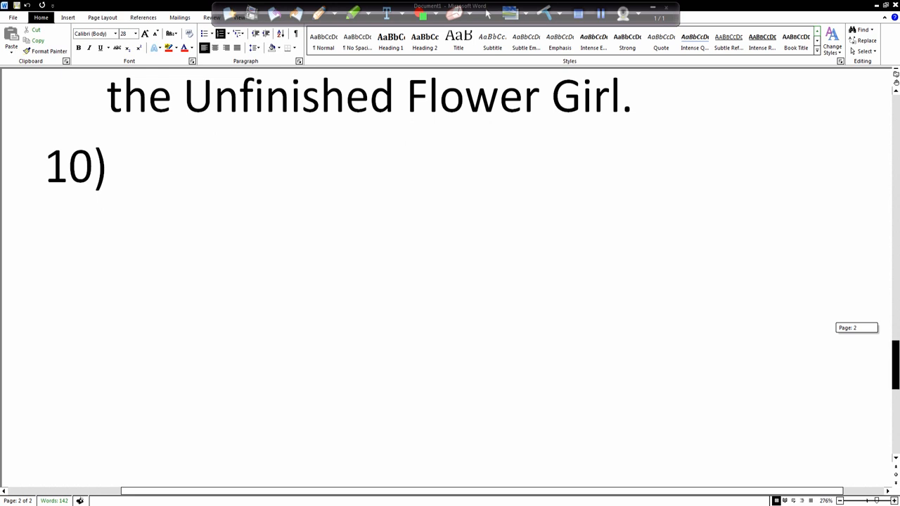
{"action": "left_click", "coordinate": [138, 166]}
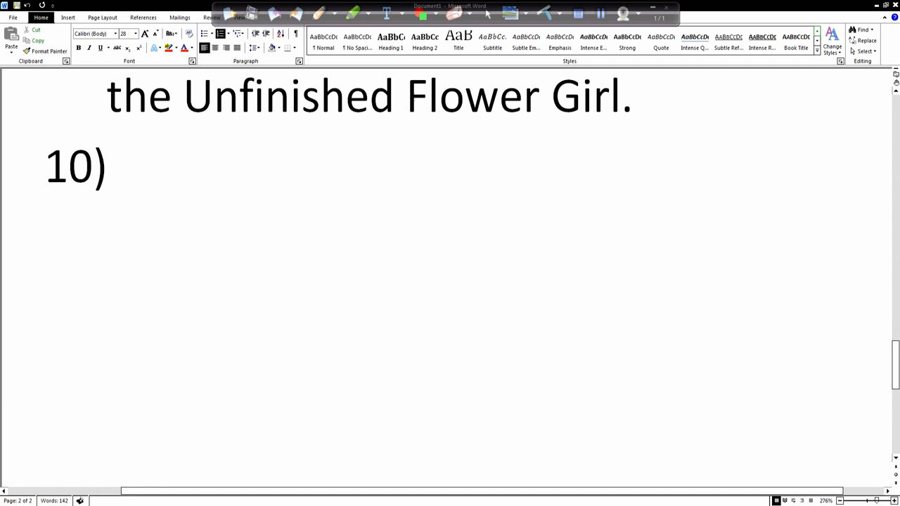
{"action": "left_click", "coordinate": [137, 166]}
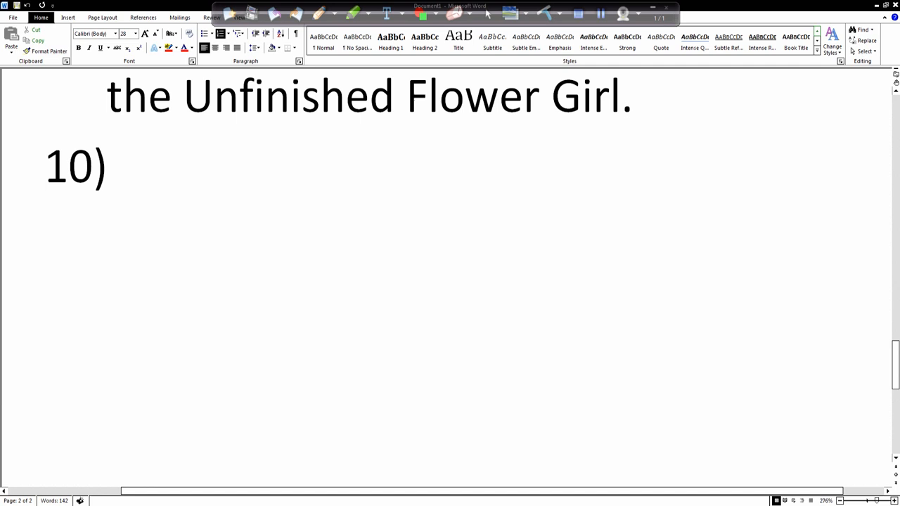
Step: Begin answer 10: 'Sir Henry was so angry because he felt that his friends would be asking him'
{"action": "type", "text": "Sir"}
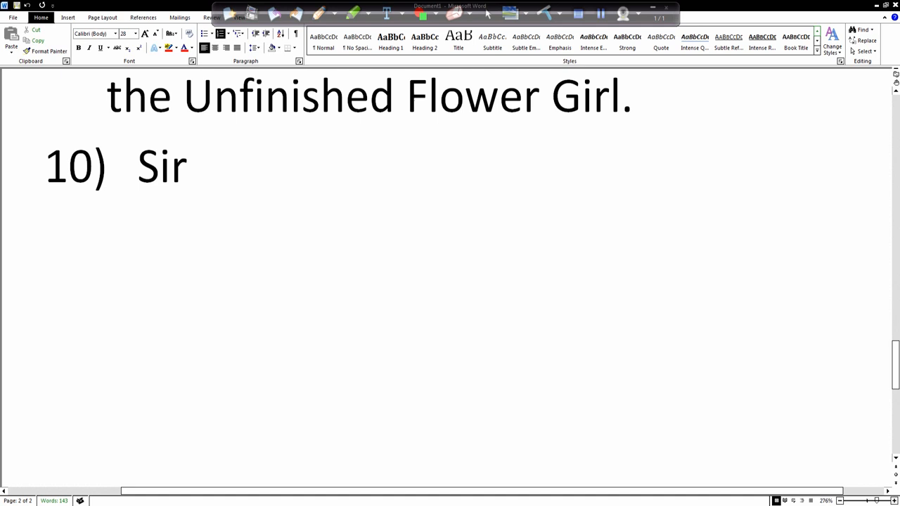
{"action": "type", "text": "Henry was s"}
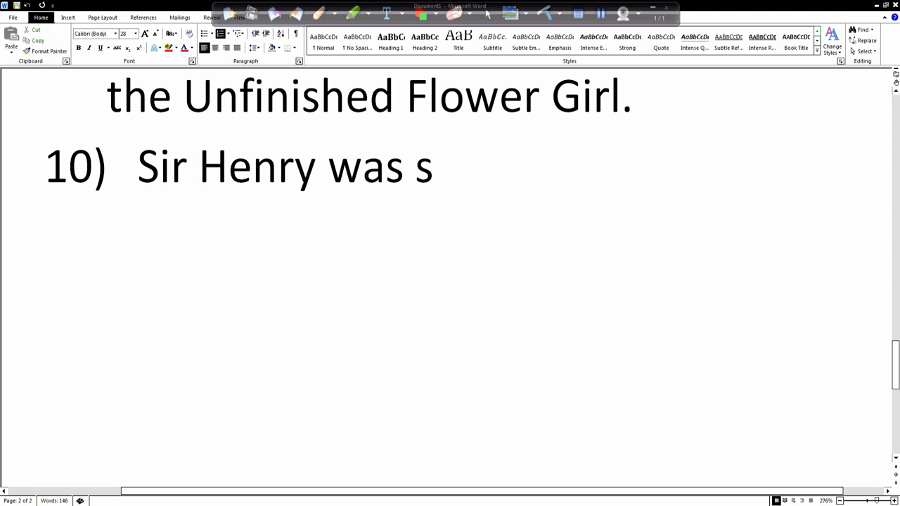
{"action": "type", "text": "o angry b"}
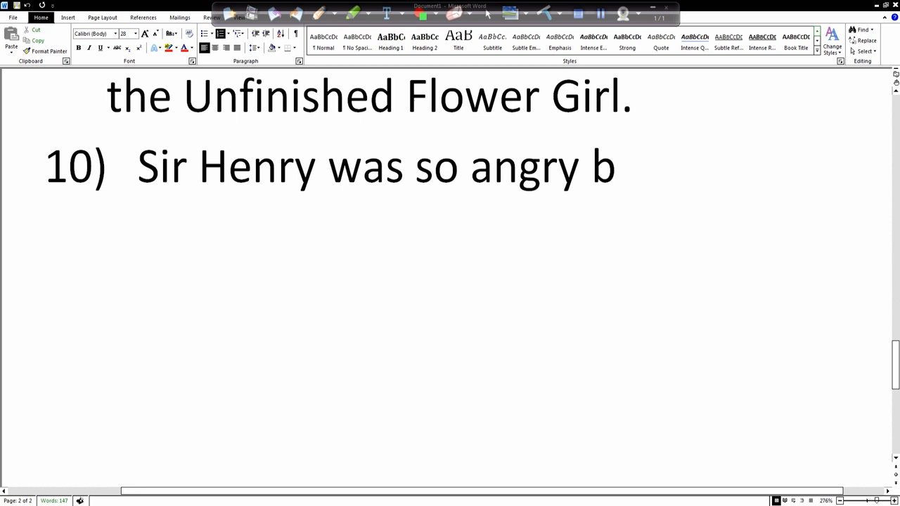
{"action": "type", "text": "ecause he felt that"}
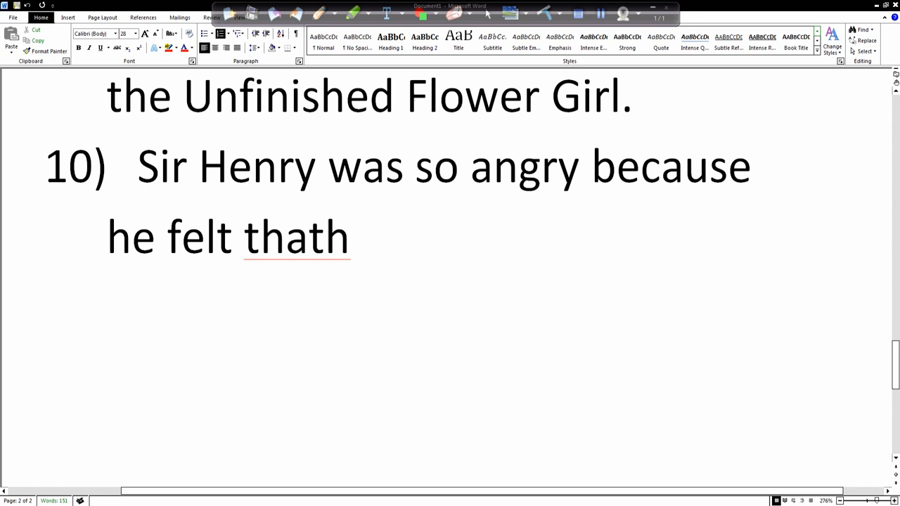
{"action": "type", "text": "his friends wo"}
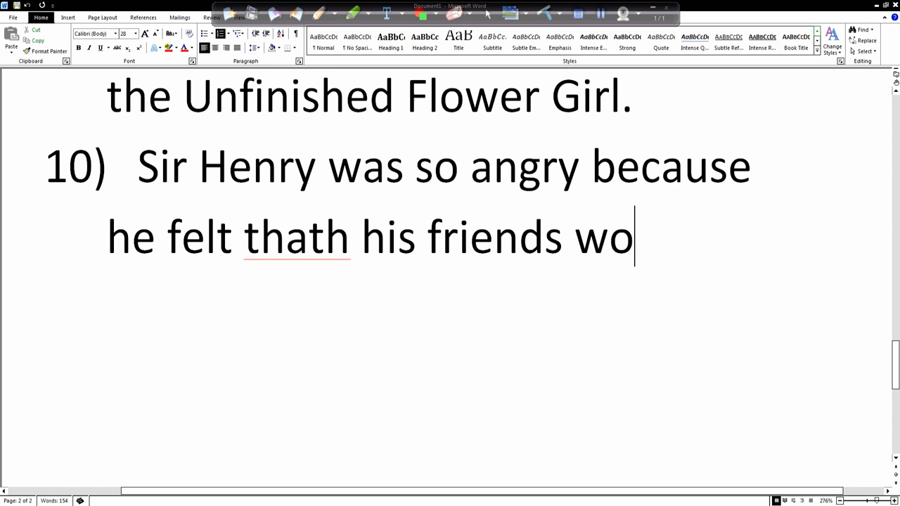
{"action": "type", "text": "ul be asking hi"}
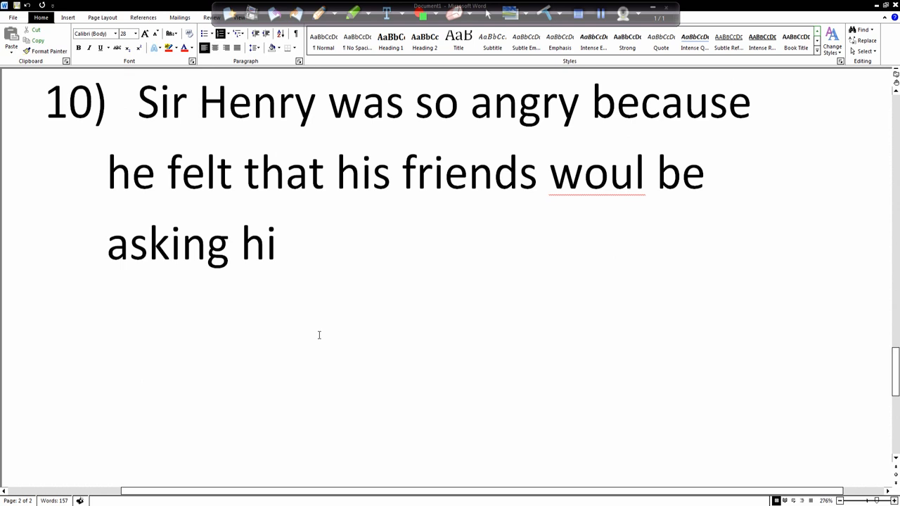
Step: Correct typos and finish answer 10 with 'if Ben was being paid enough.'
{"action": "type", "text": "s friends"}
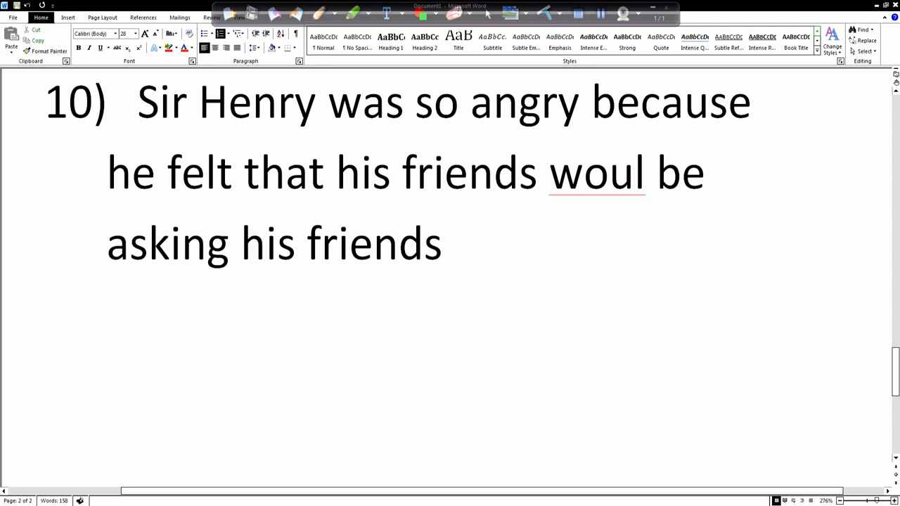
{"action": "type", "text": "would"}
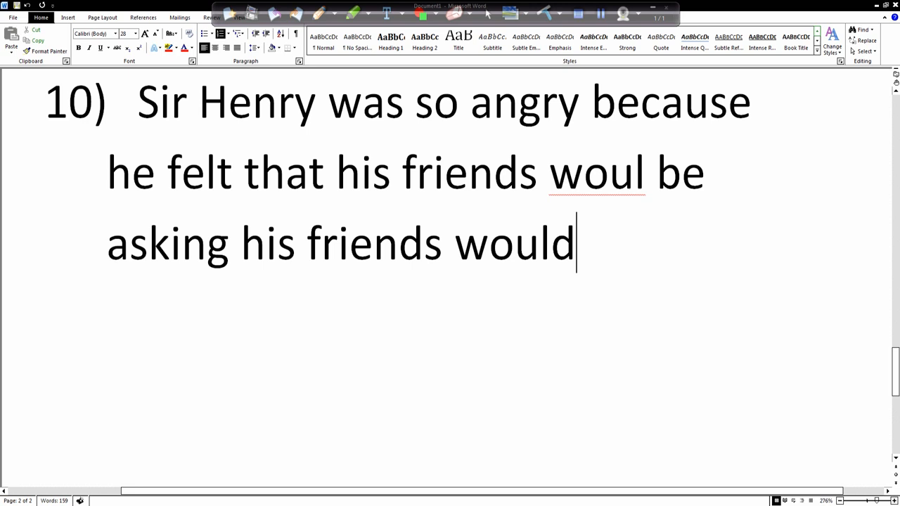
{"action": "type", "text": "d"}
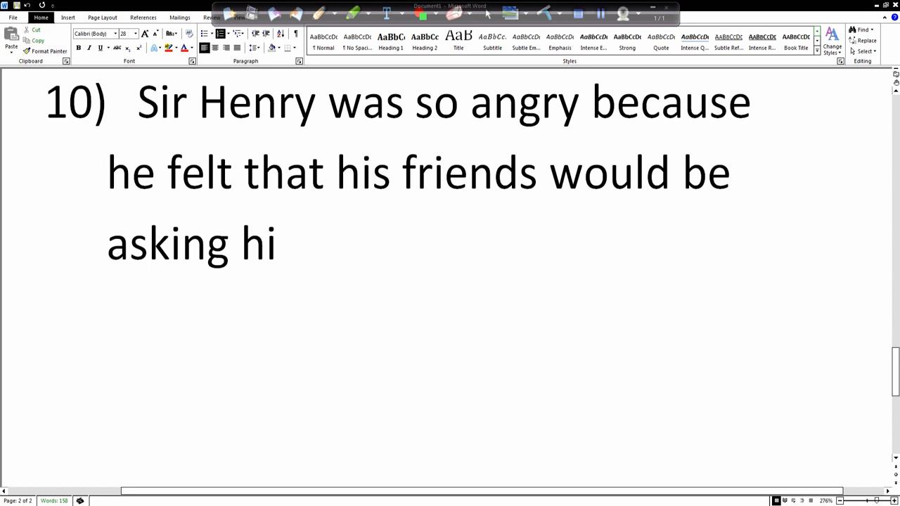
{"action": "type", "text": "m if"}
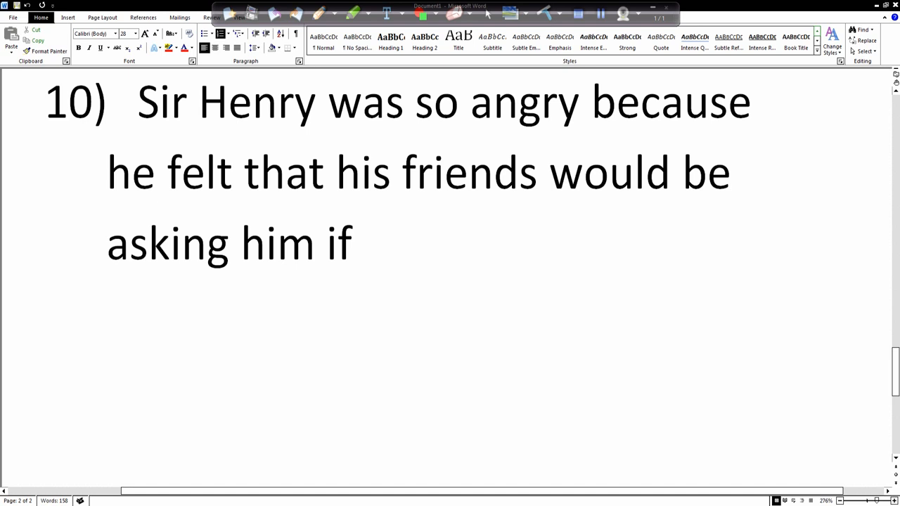
{"action": "type", "text": "Ben wqasa"}
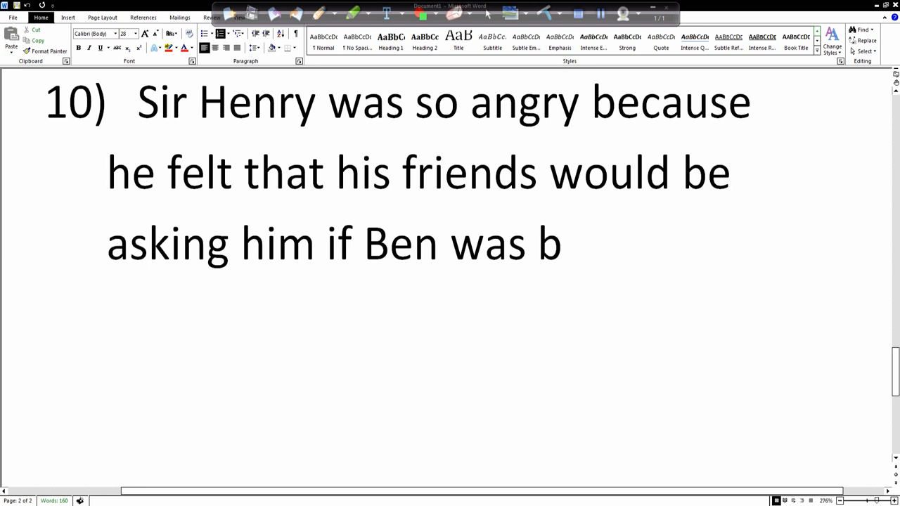
{"action": "type", "text": "eing paid enough"}
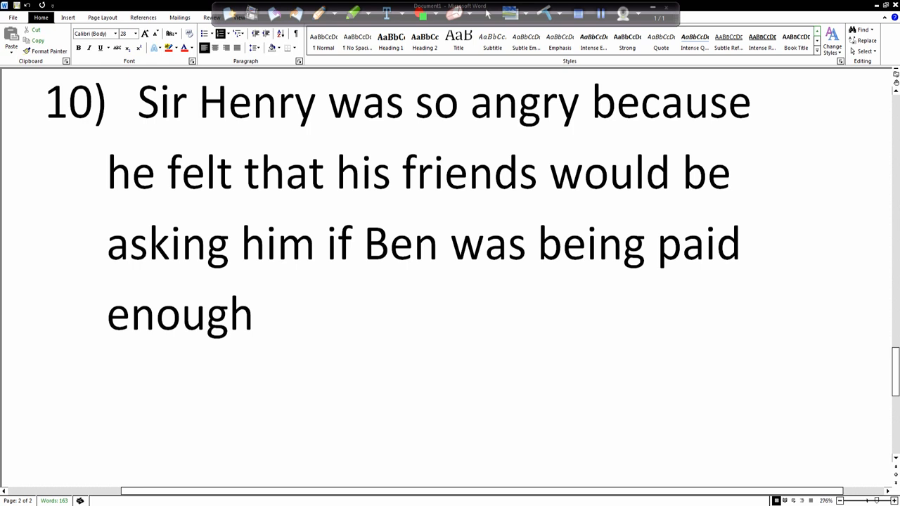
{"action": "type", "text": "."}
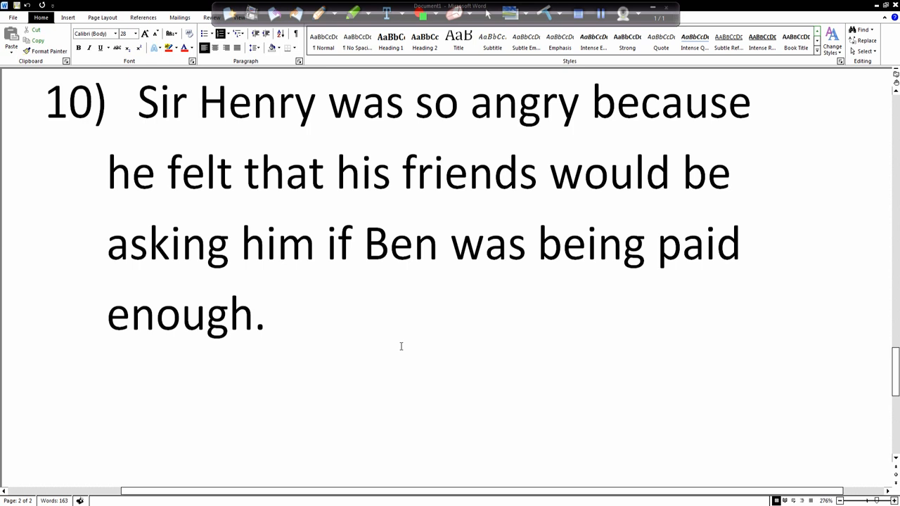
{"action": "left_click", "coordinate": [267, 315]}
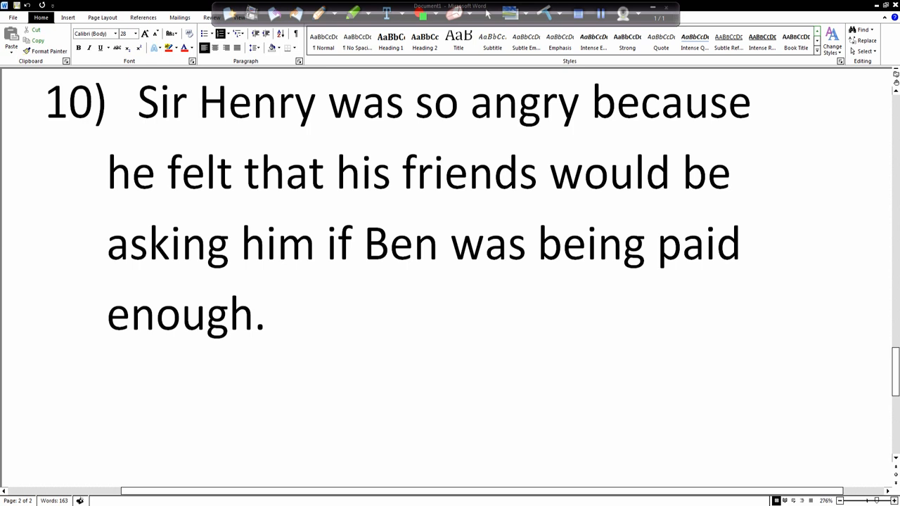
{"action": "left_click", "coordinate": [267, 312]}
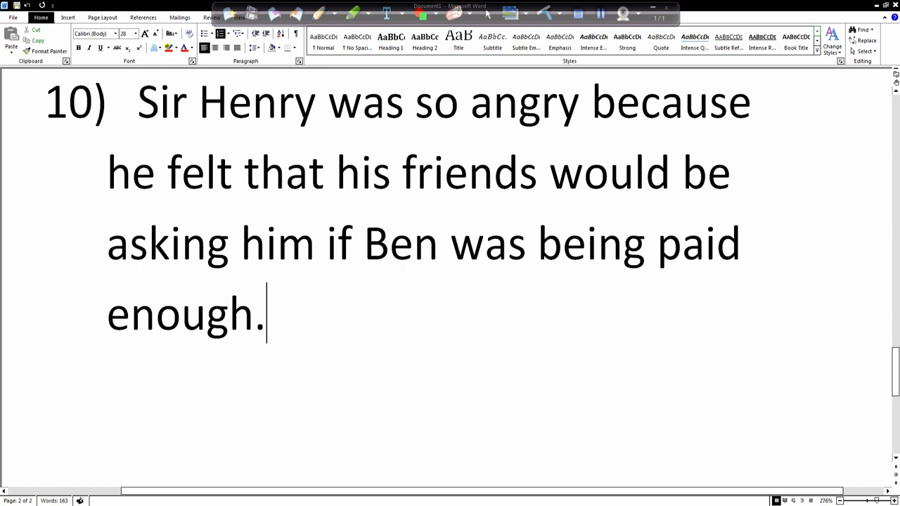